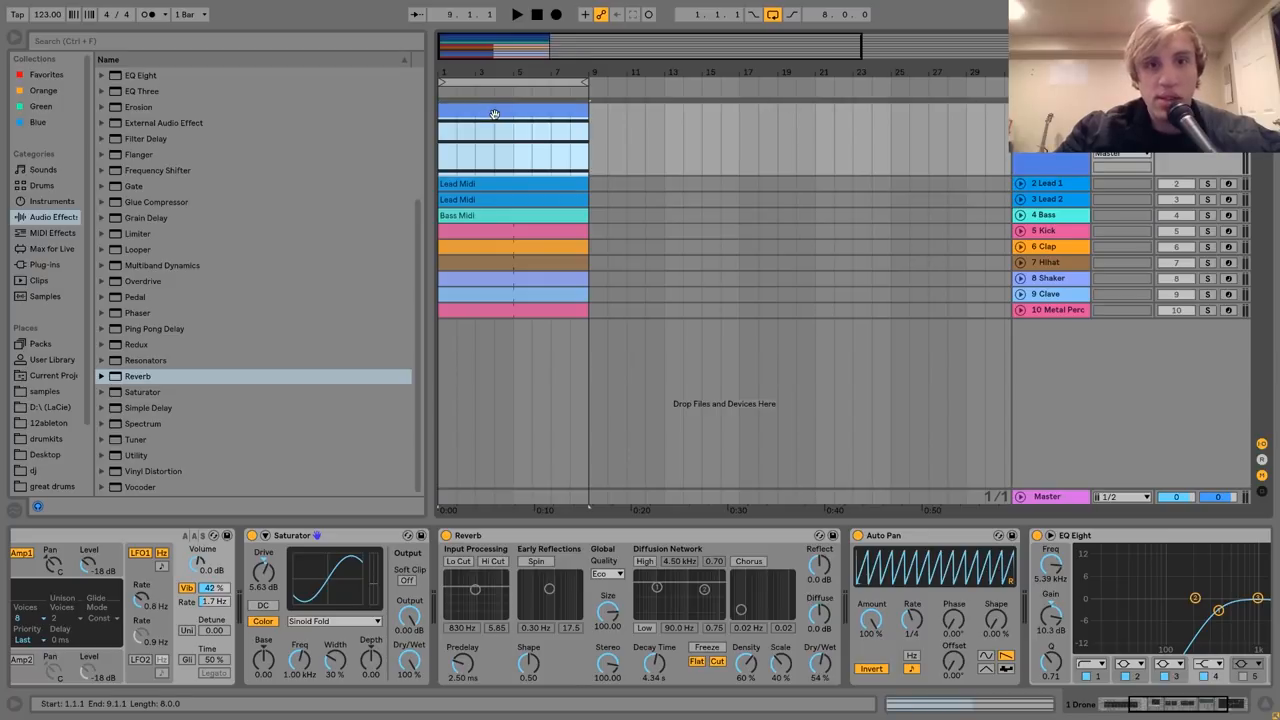
Reveal the first track's clip with its single long sustained note around C4.
click(516, 14)
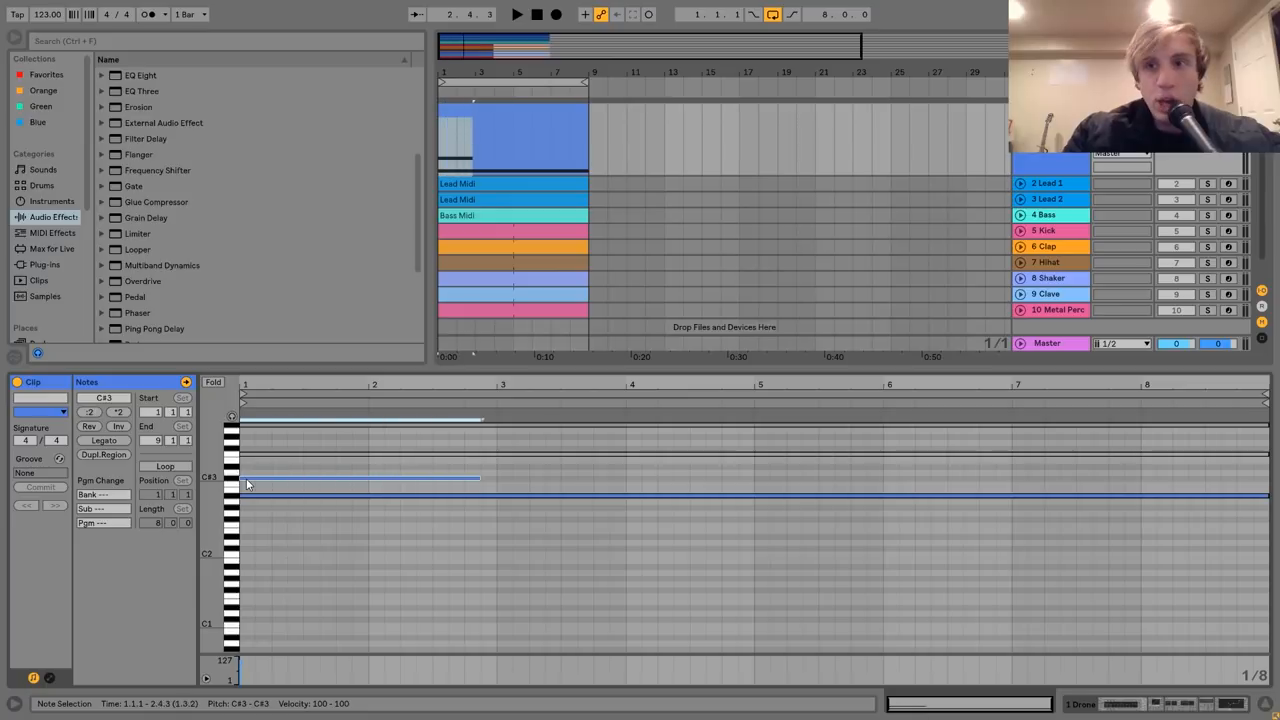
Select the clip's other chord notes, then return to the track's Analog synth and effects chain.
click(516, 14)
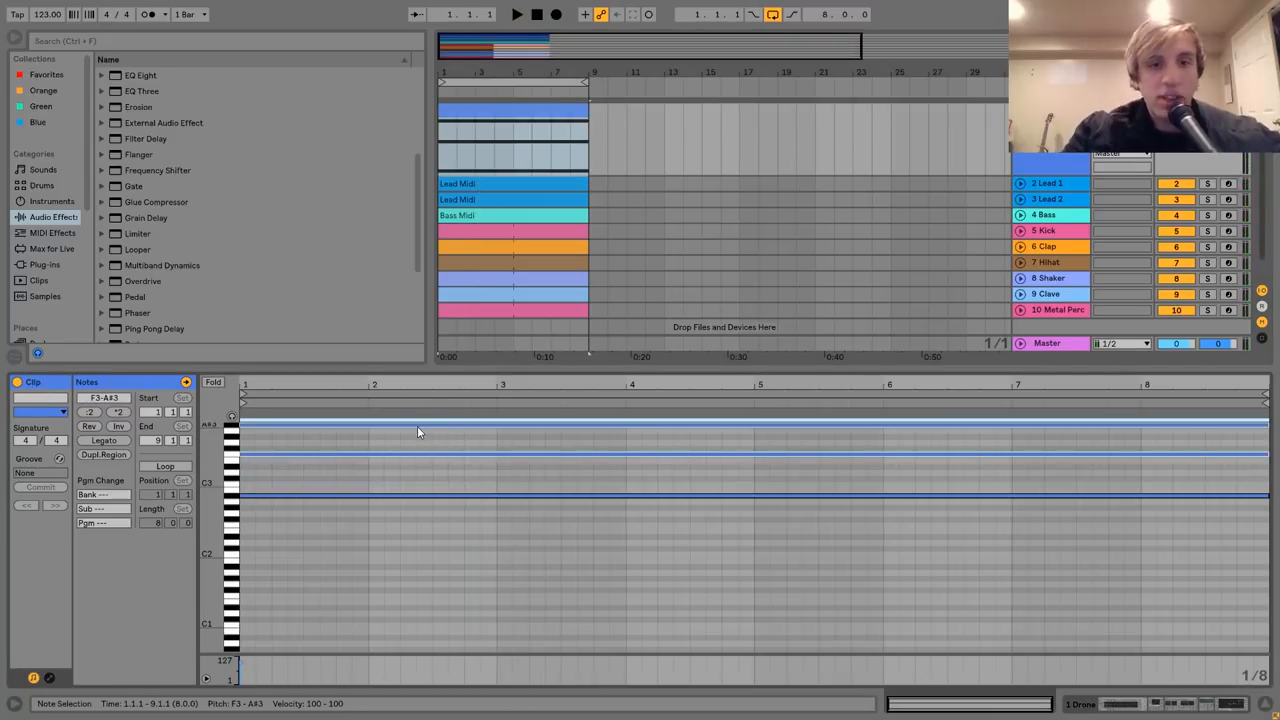
click(516, 14)
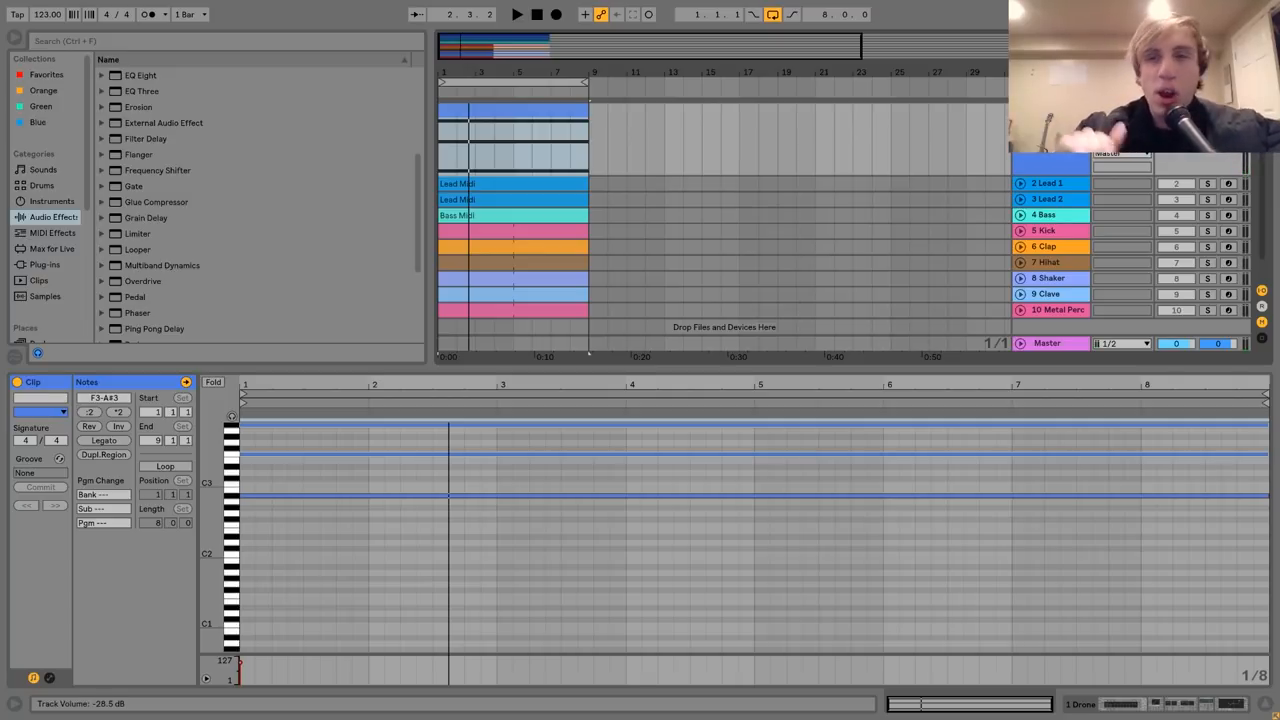
click(380, 496)
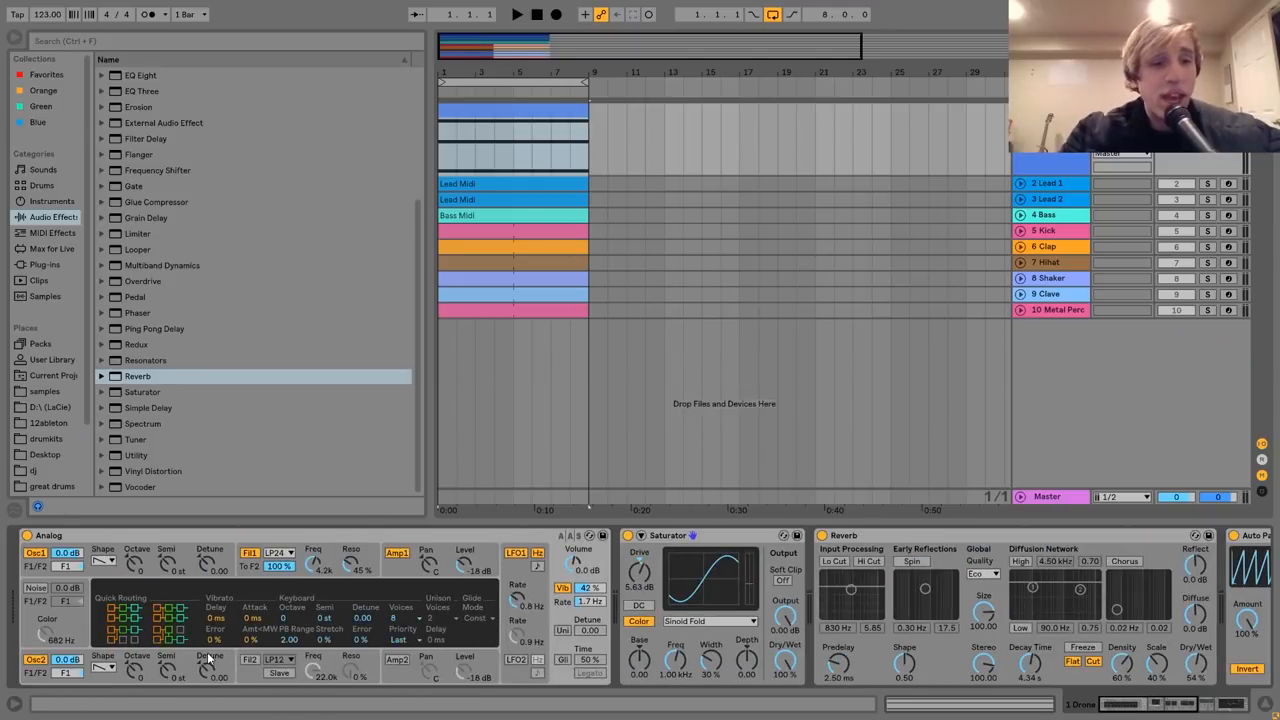
mouse_move(100, 576)
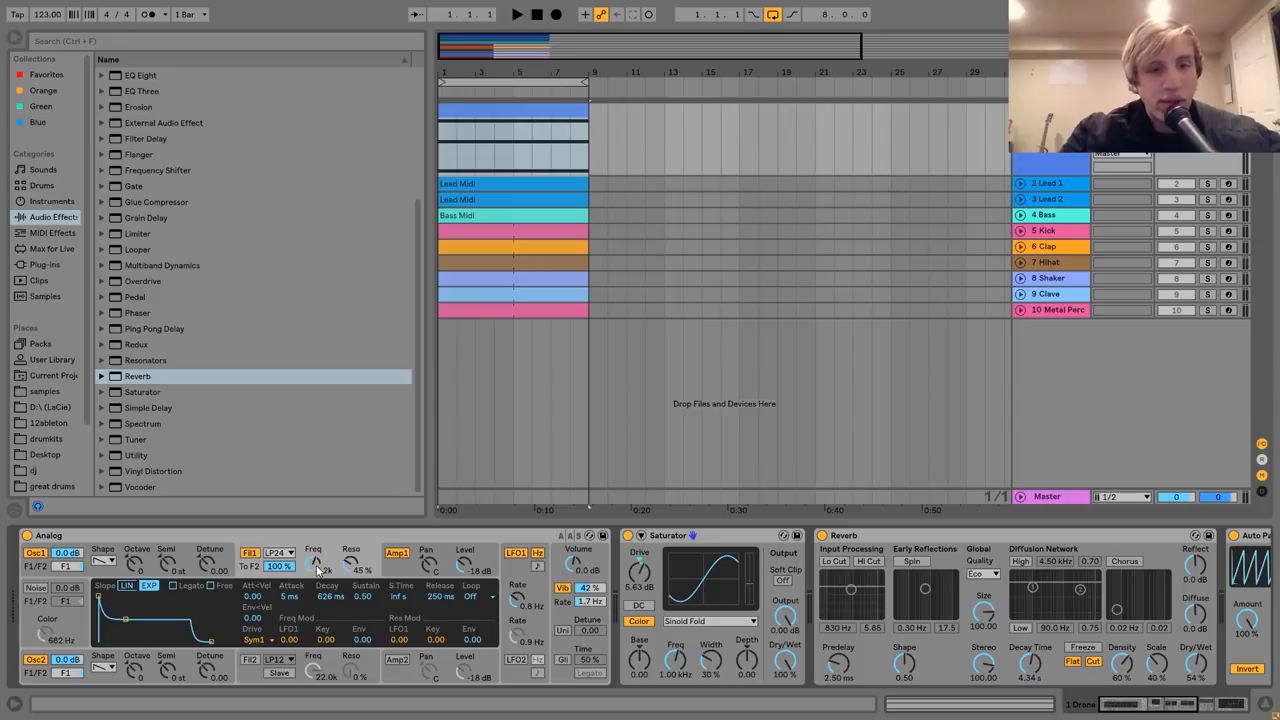
mouse_move(640, 640)
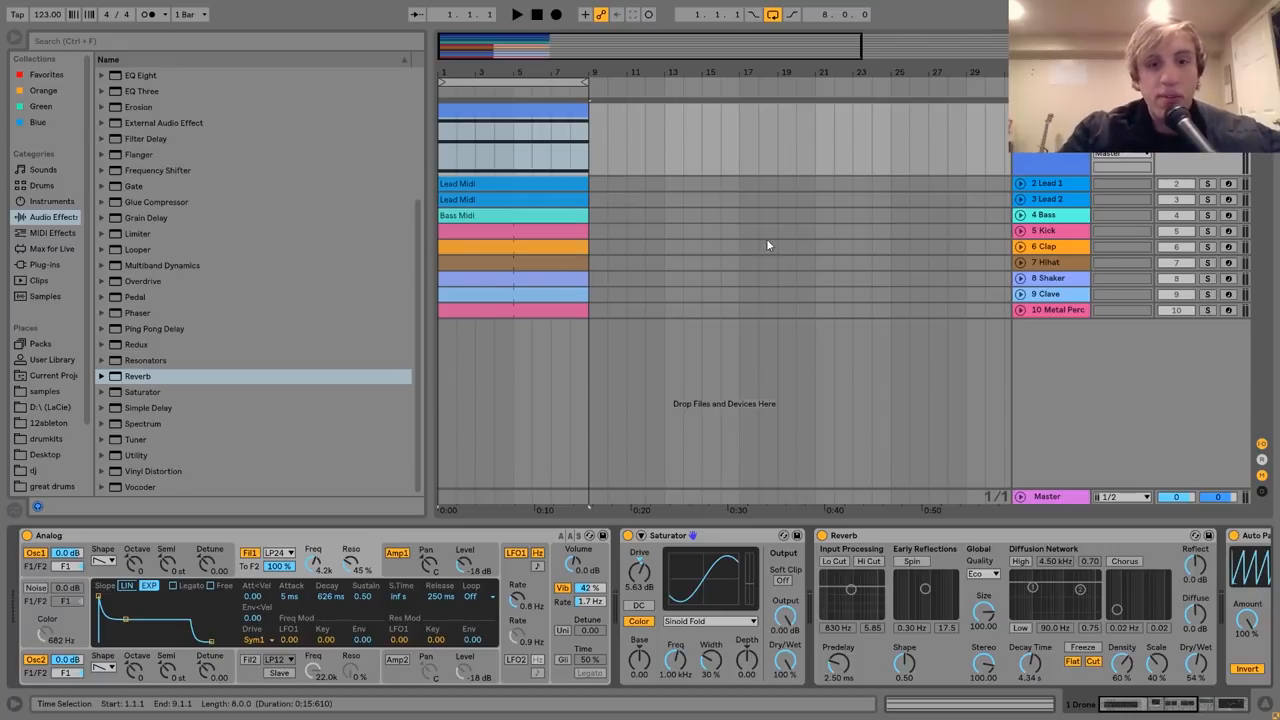
mouse_move(292, 304)
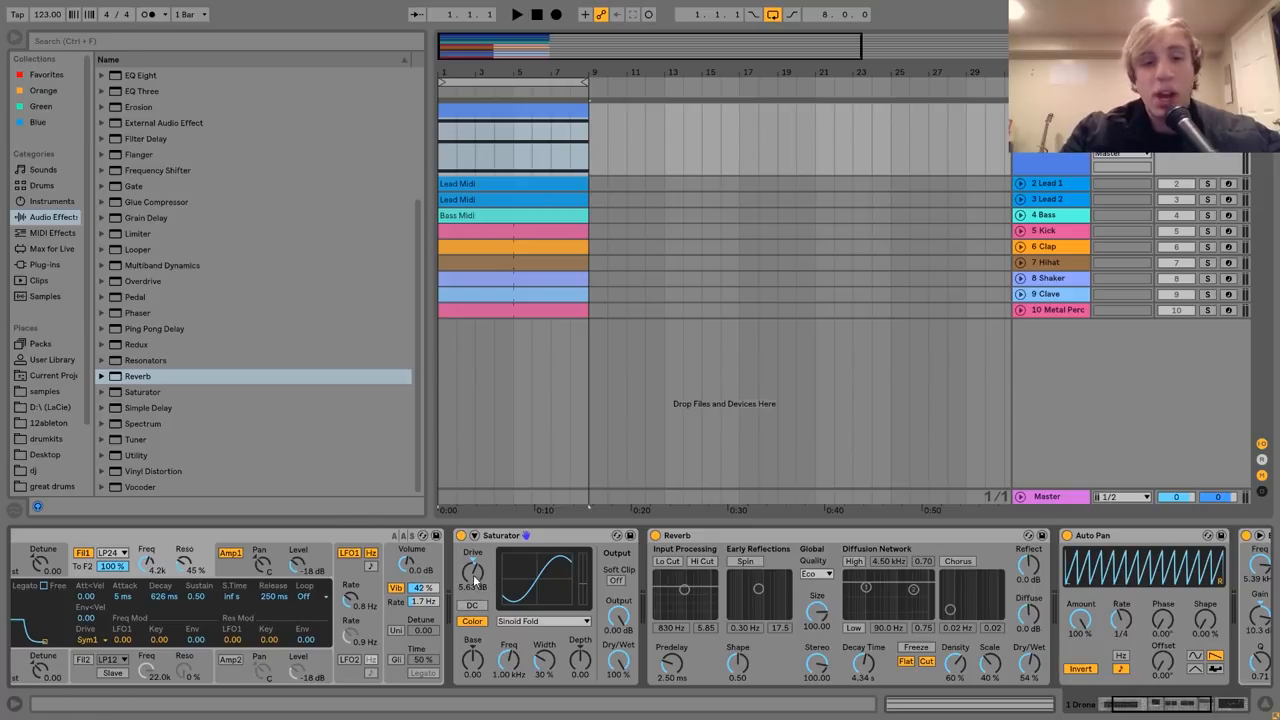
Scroll the first track's chain to Reverb, Auto Pan and the final EQ Eight with its high-shelf boost.
click(544, 620)
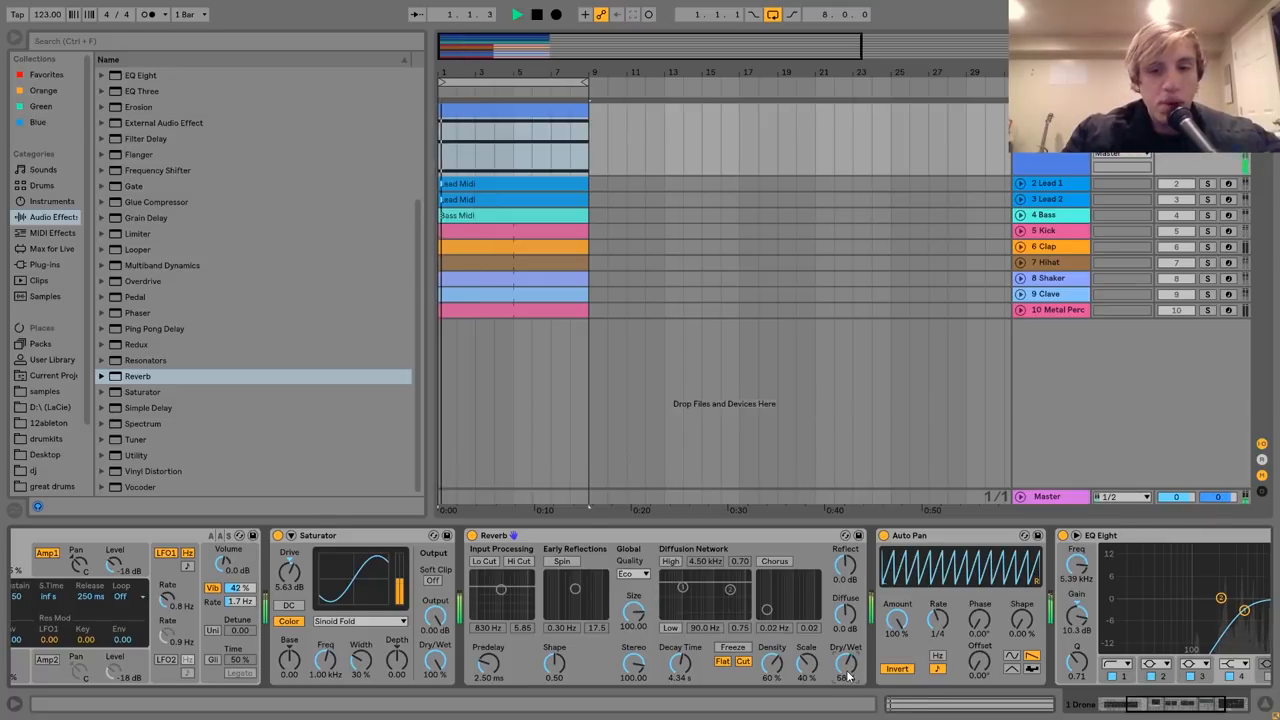
click(536, 14)
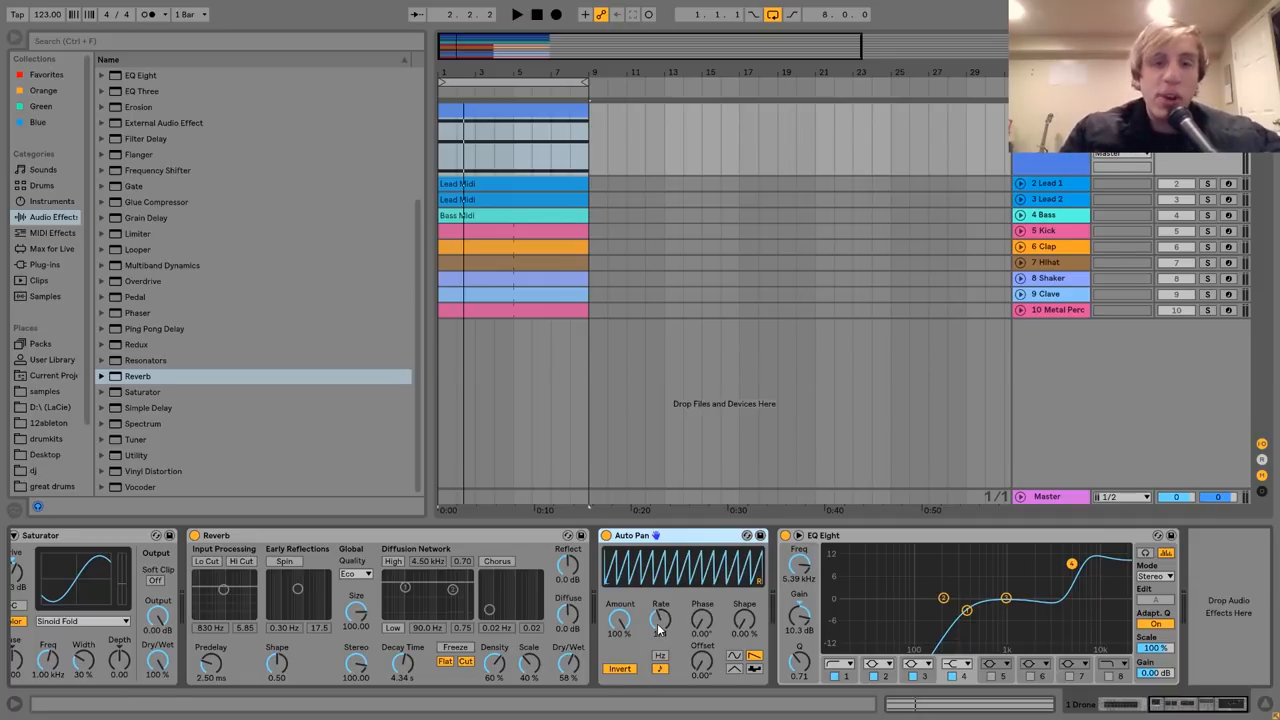
Enlarge the Lead 1 and Lead 2 tracks and show a lead track's Echo, Reverb and Auto Pan.
click(1208, 230)
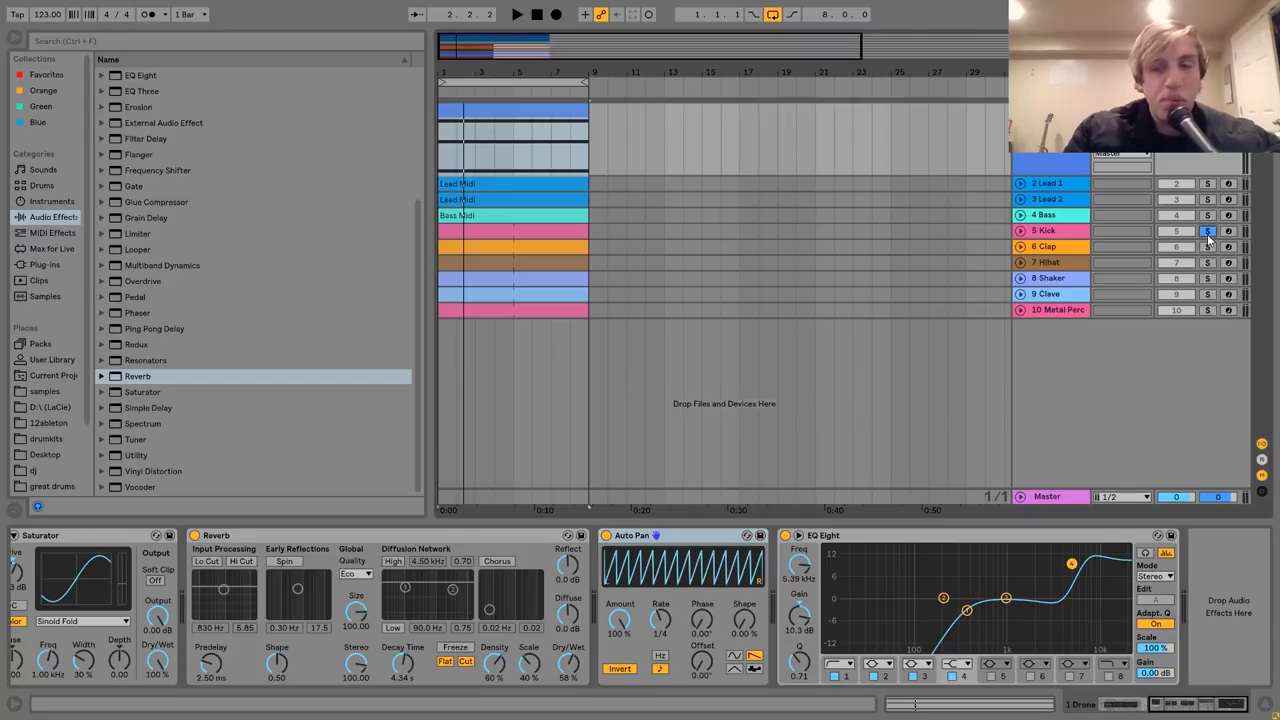
click(516, 14)
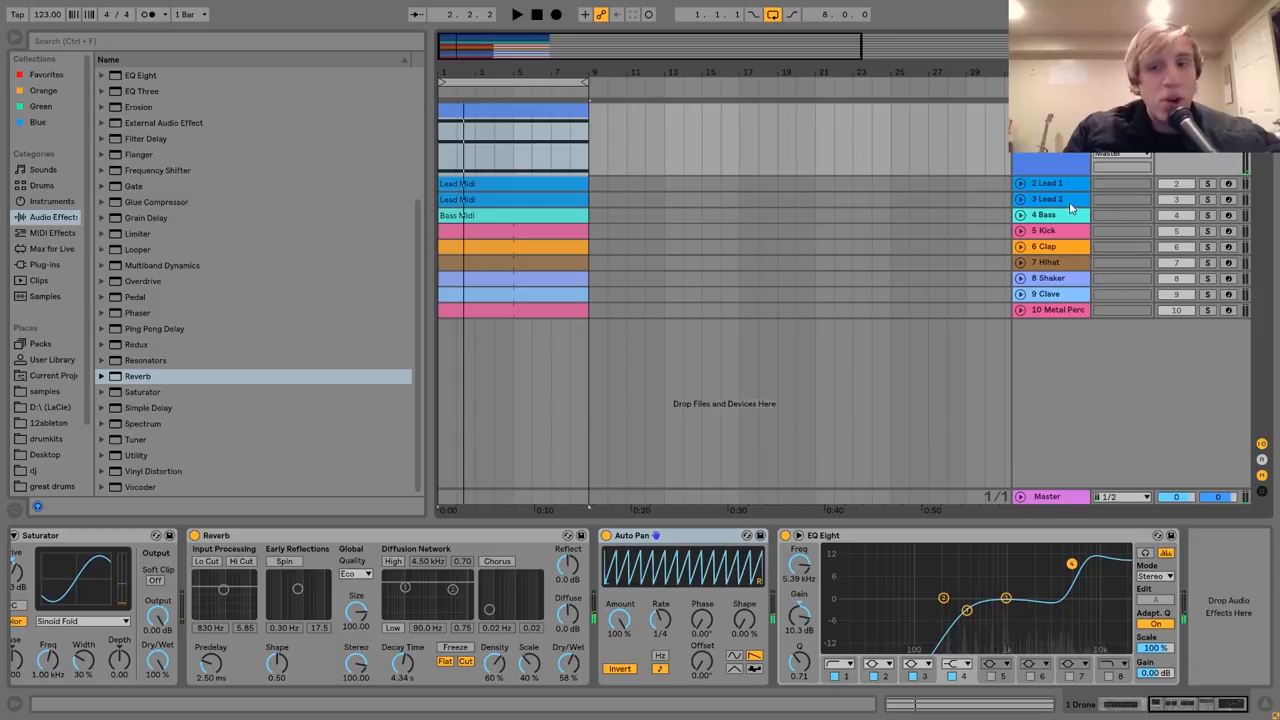
mouse_move(1124, 222)
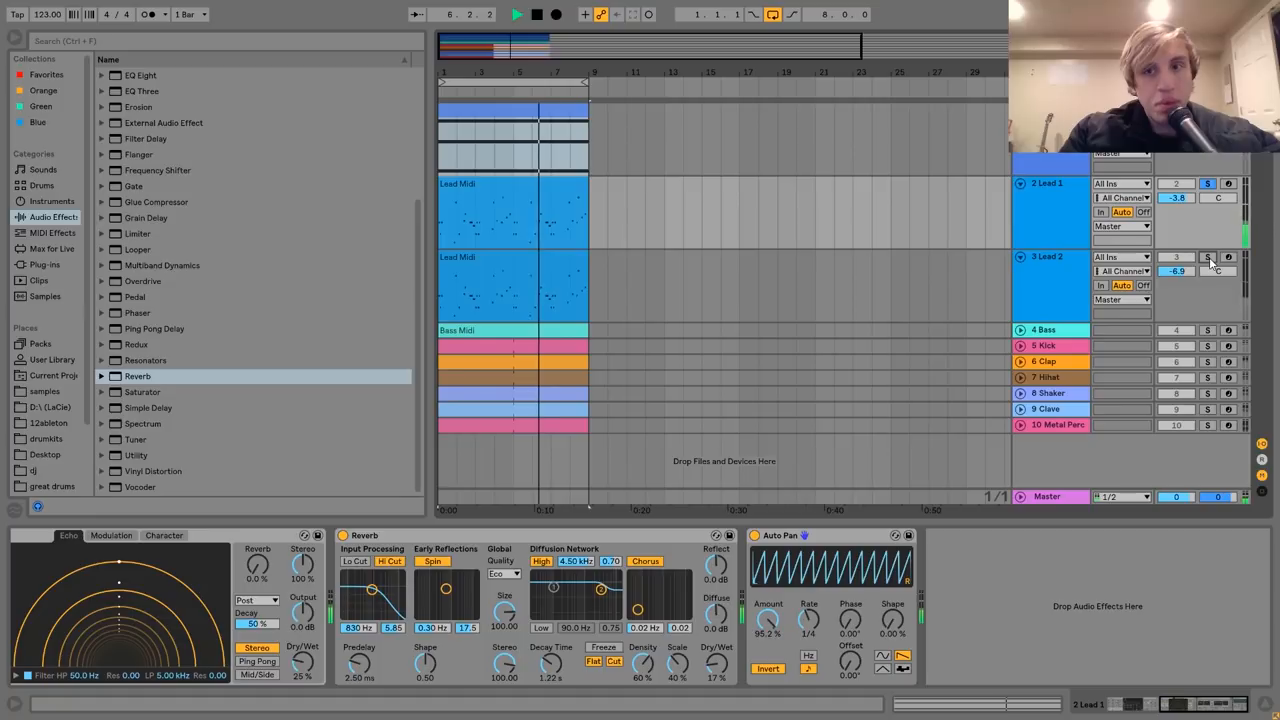
Scroll the lead's chain to its start, showing Operator and the LFO before Echo.
click(1048, 256)
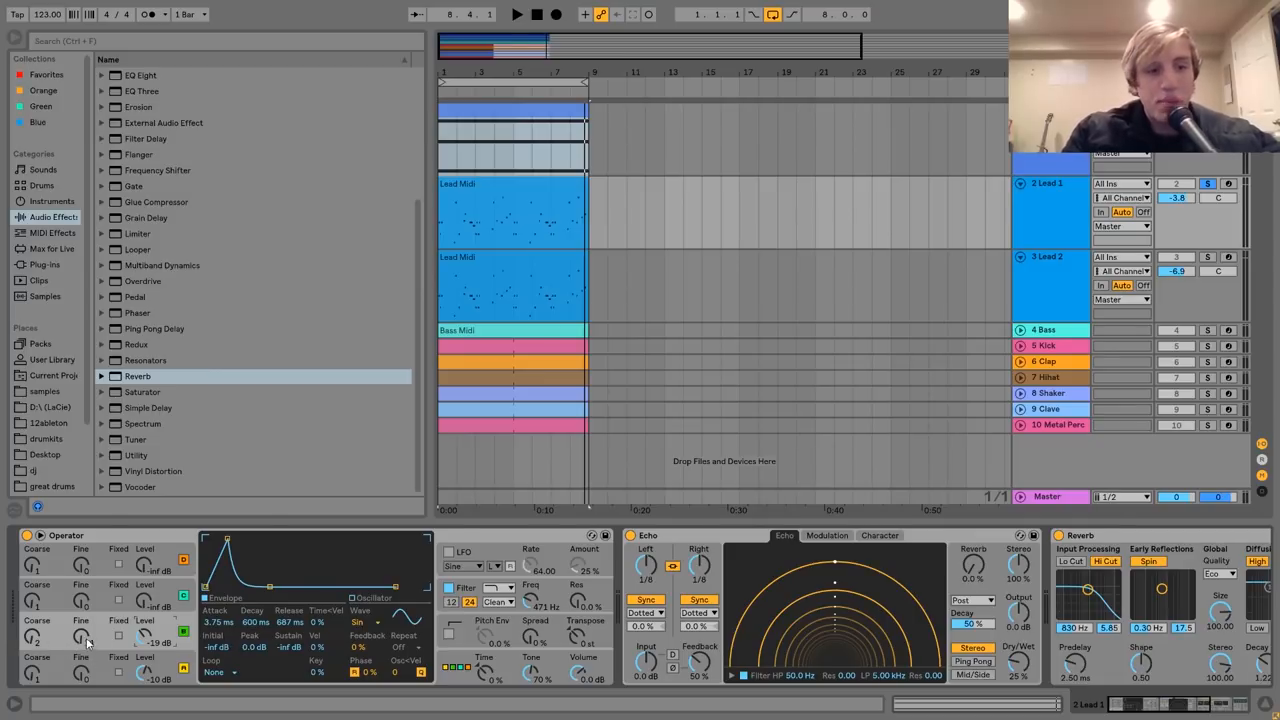
Show Operator's filter envelope, then scroll to Echo, Reverb and the final Auto Pan.
click(516, 14)
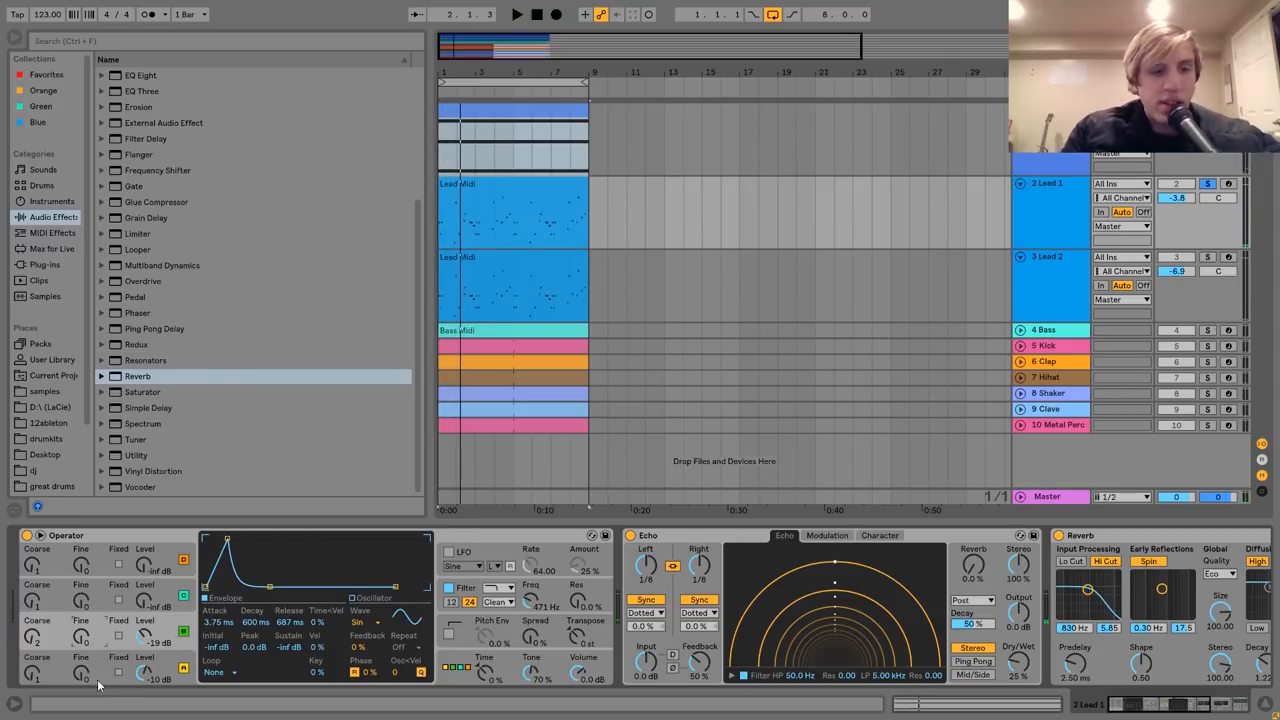
click(516, 14)
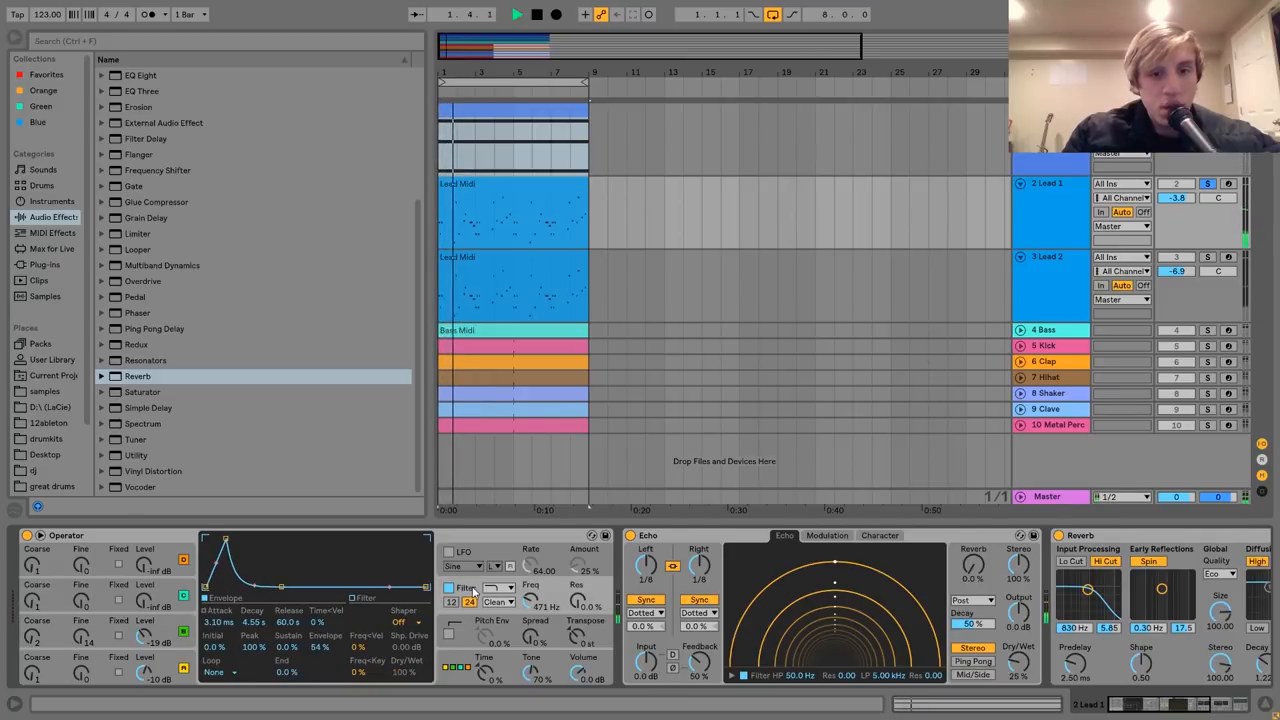
click(536, 14)
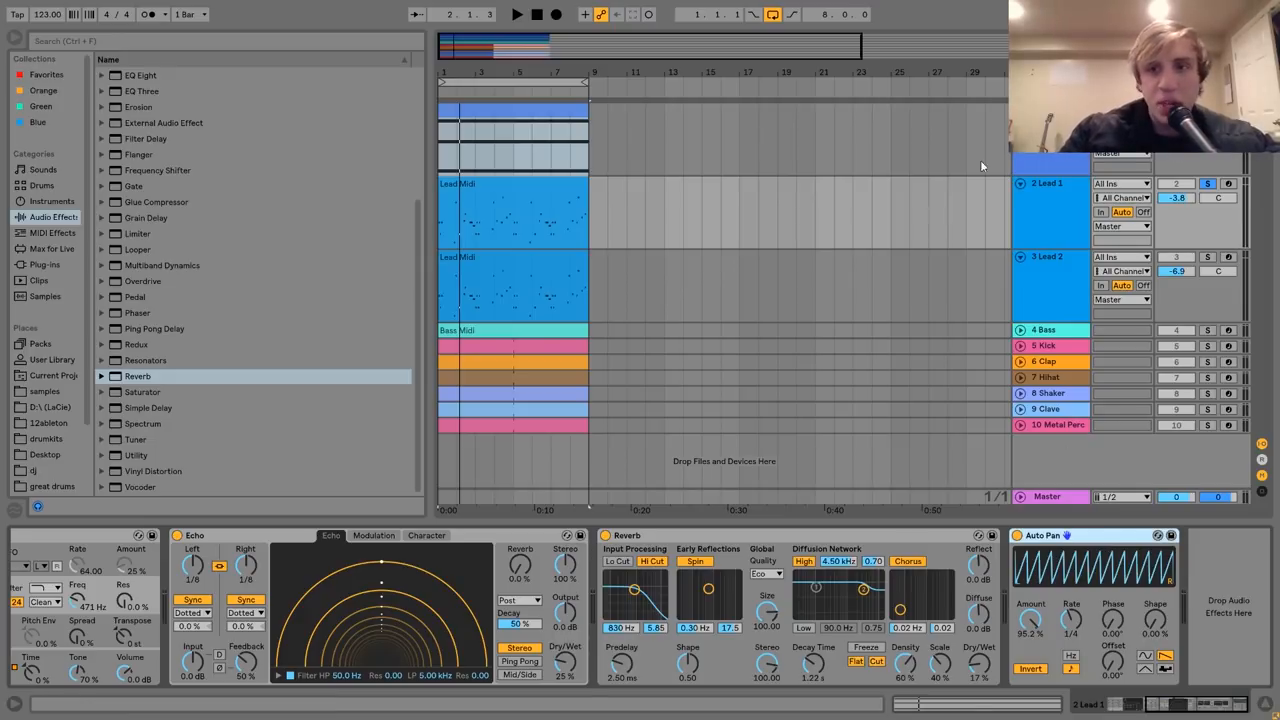
Select the 4 Bass track to display its Operator, LFO, Echo and Reverb chain.
click(1048, 256)
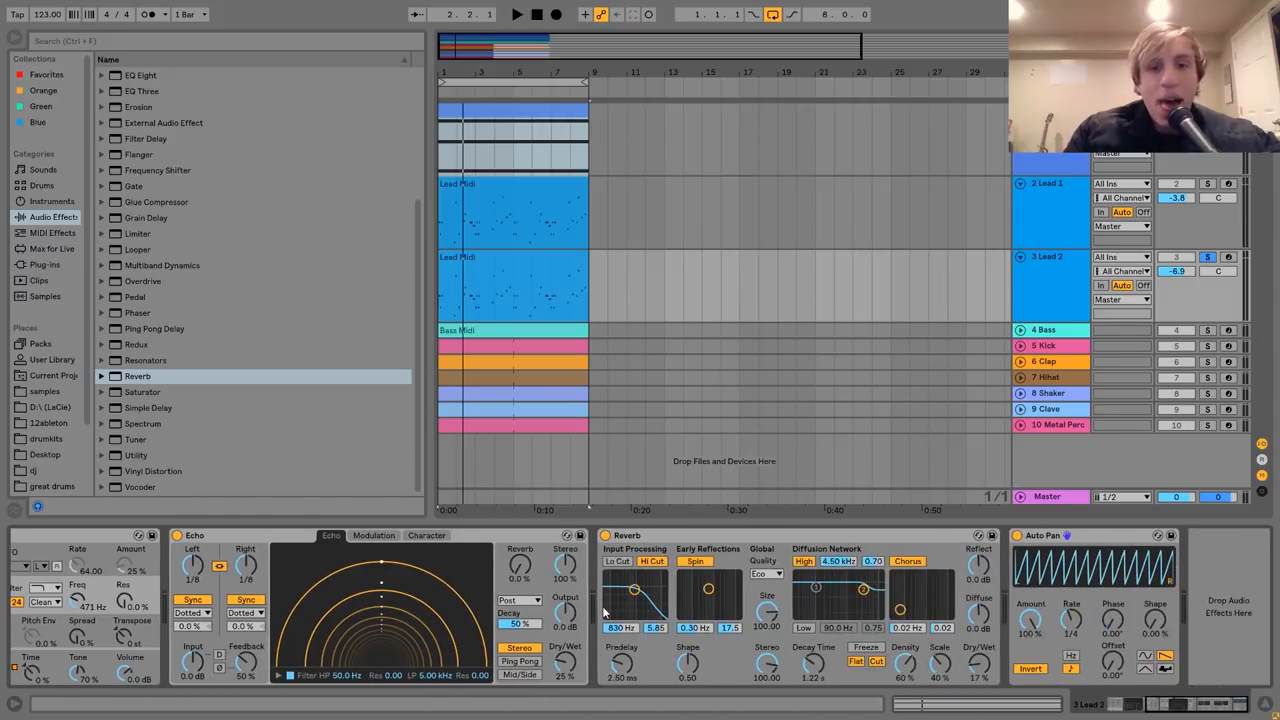
mouse_move(268, 368)
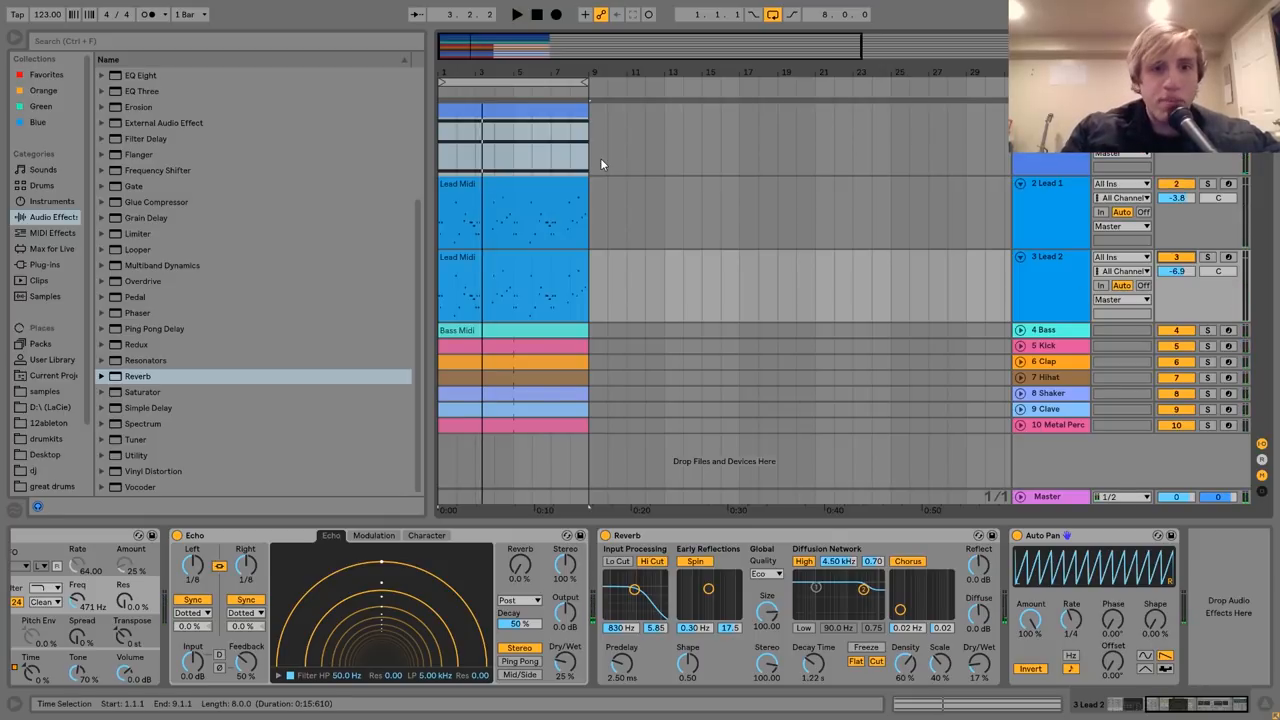
click(516, 14)
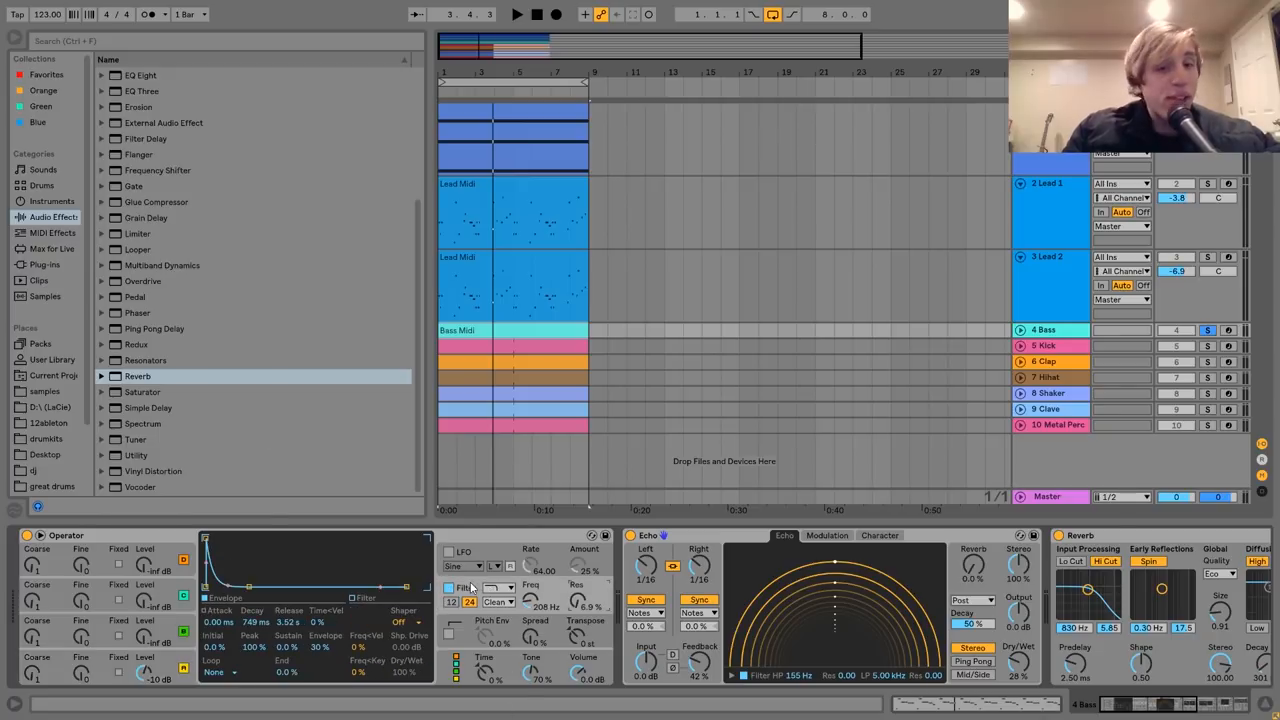
Enlarge the Bass track and scroll its chain to the Saturator and Auto Pan after Reverb.
click(516, 14)
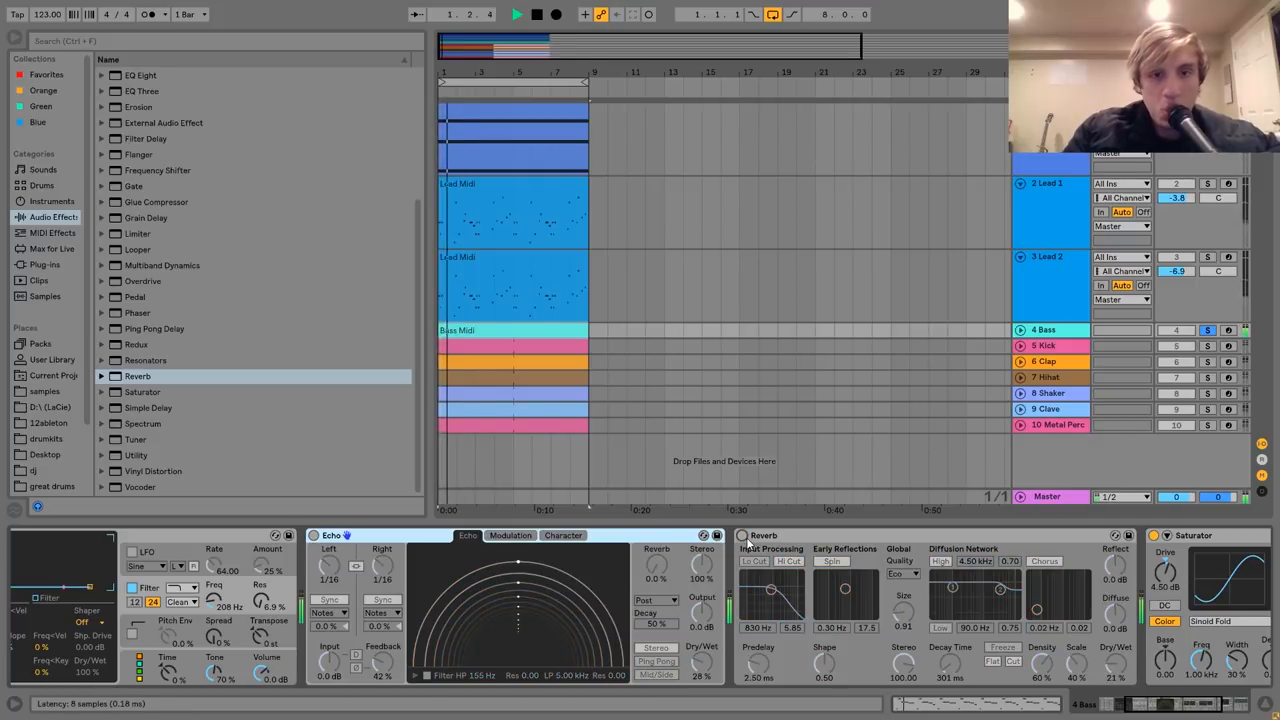
click(536, 14)
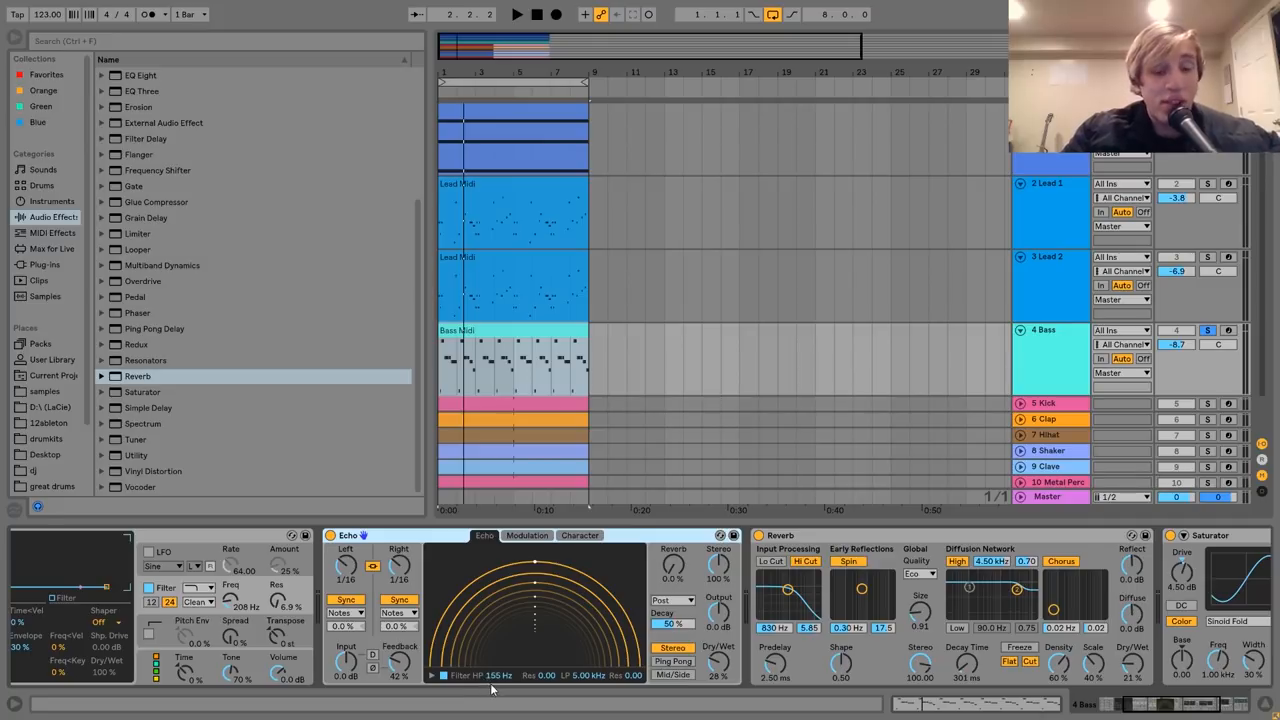
mouse_move(500, 690)
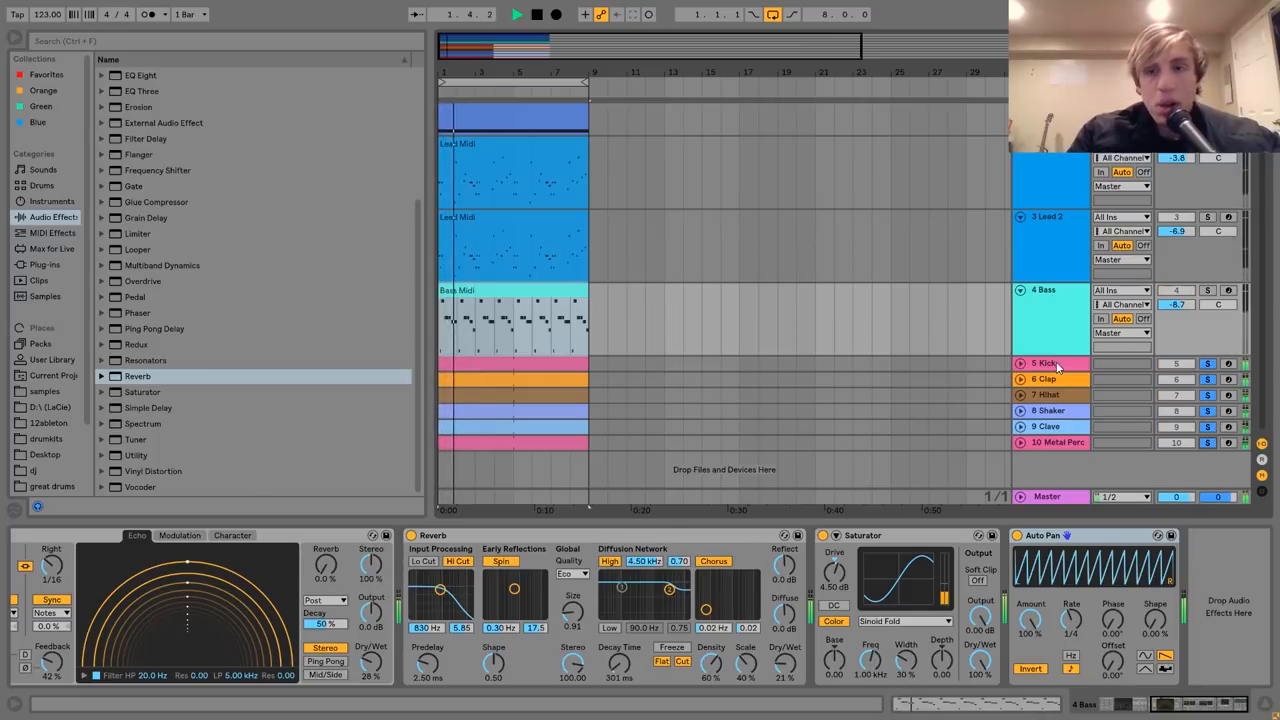
Show the Kick track's Simpler and Saturator, and locate Kick.wav among the imported samples.
click(1044, 362)
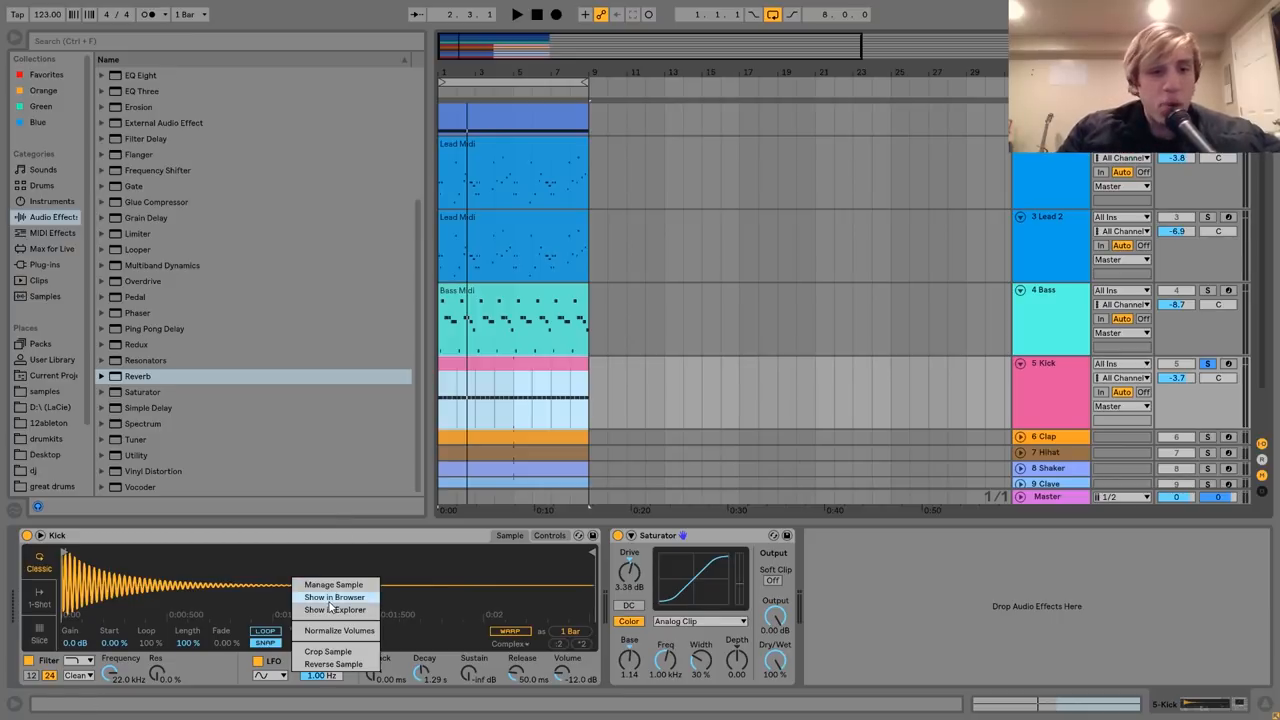
click(332, 596)
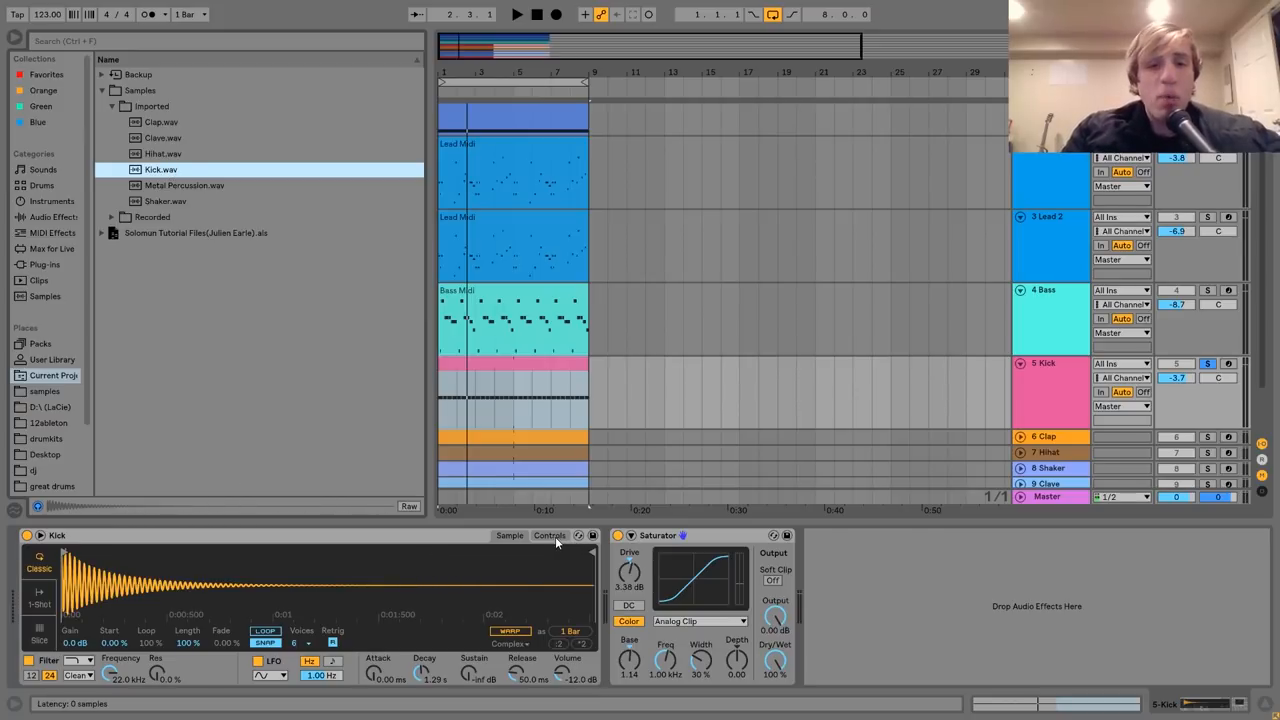
click(548, 536)
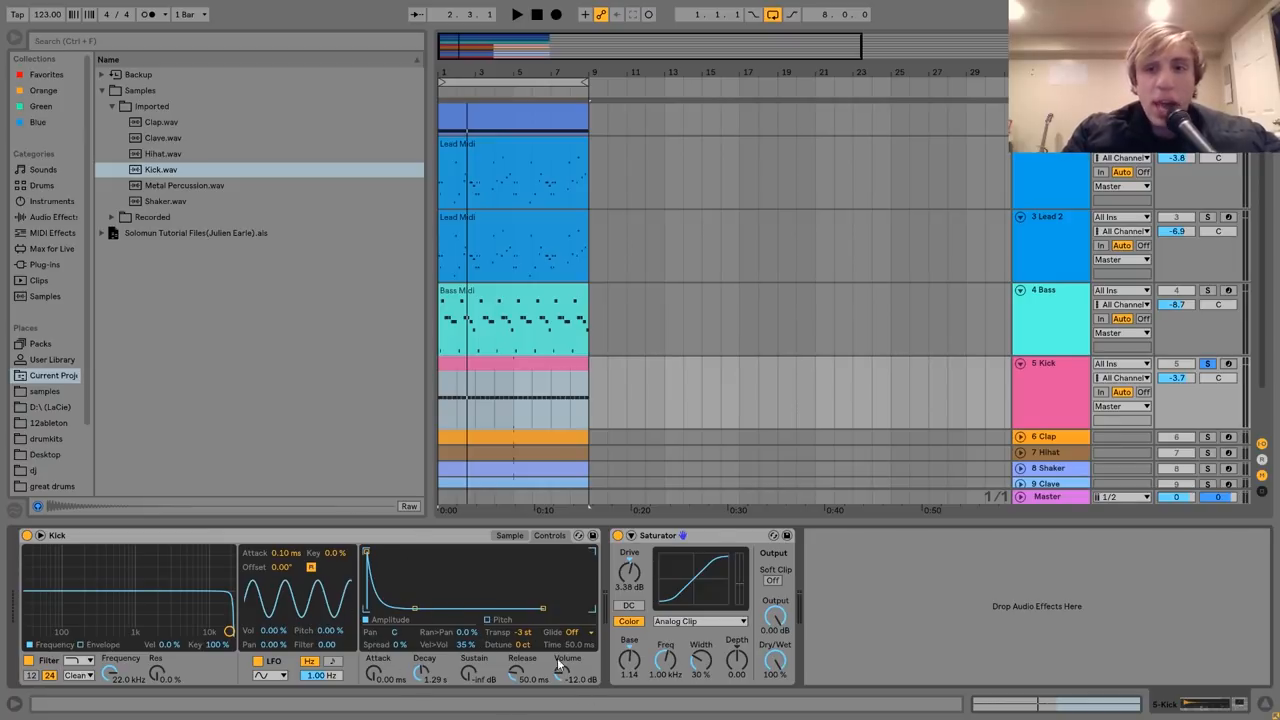
click(160, 168)
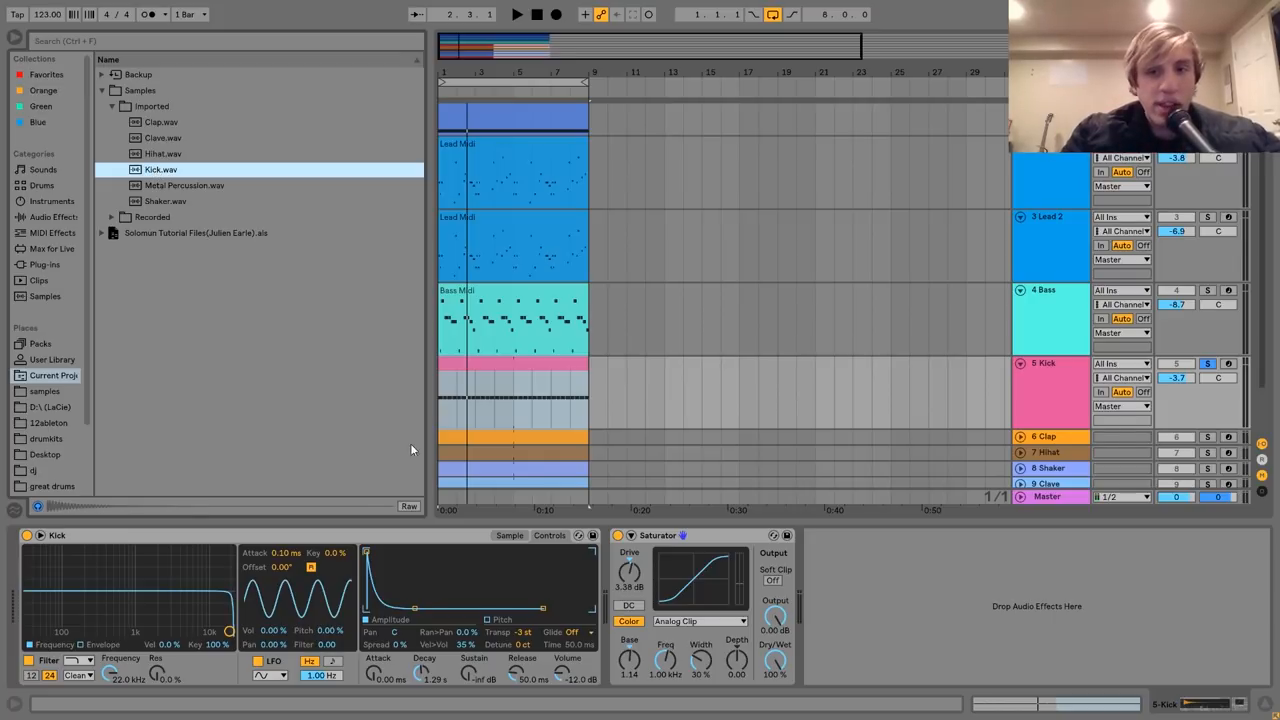
mouse_move(608, 648)
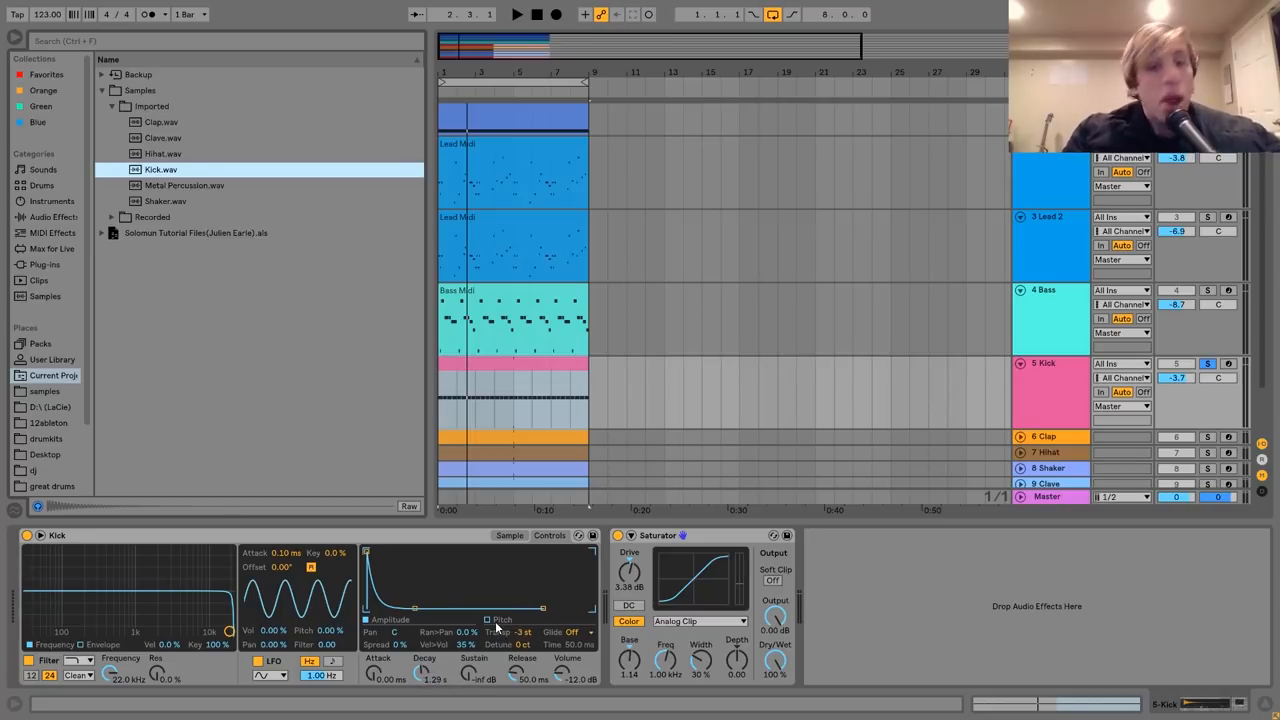
click(502, 620)
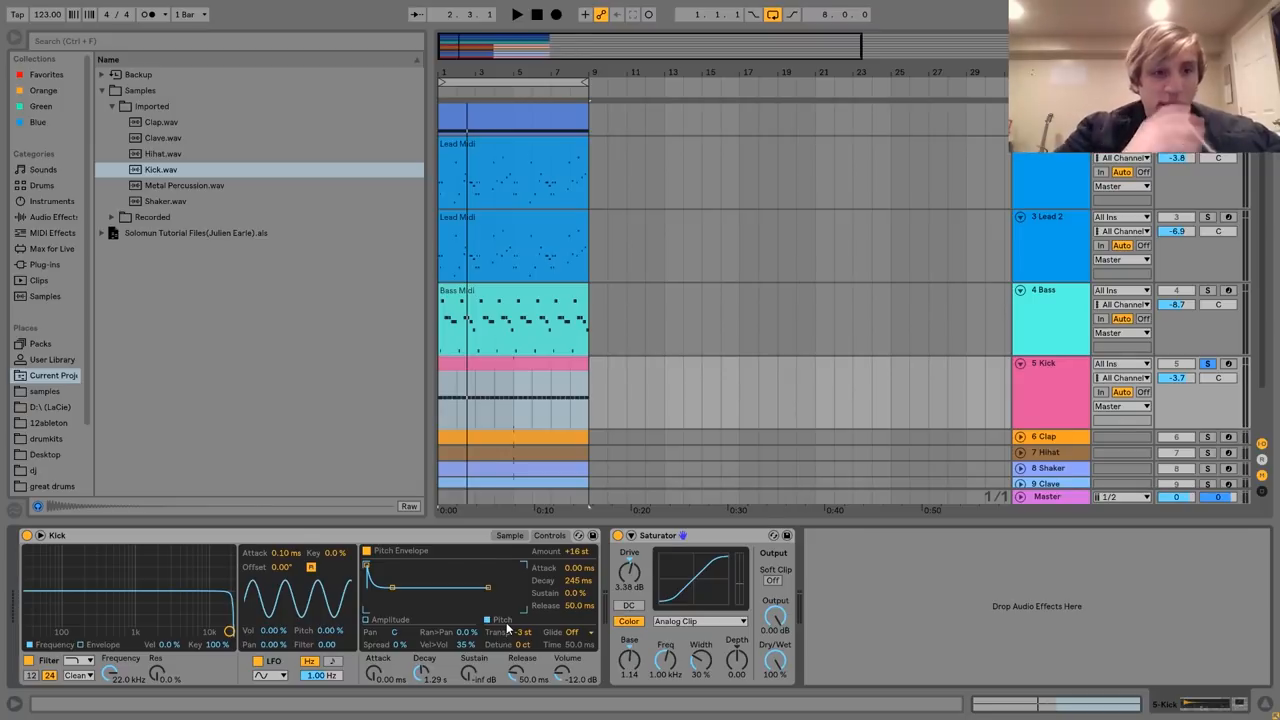
click(160, 168)
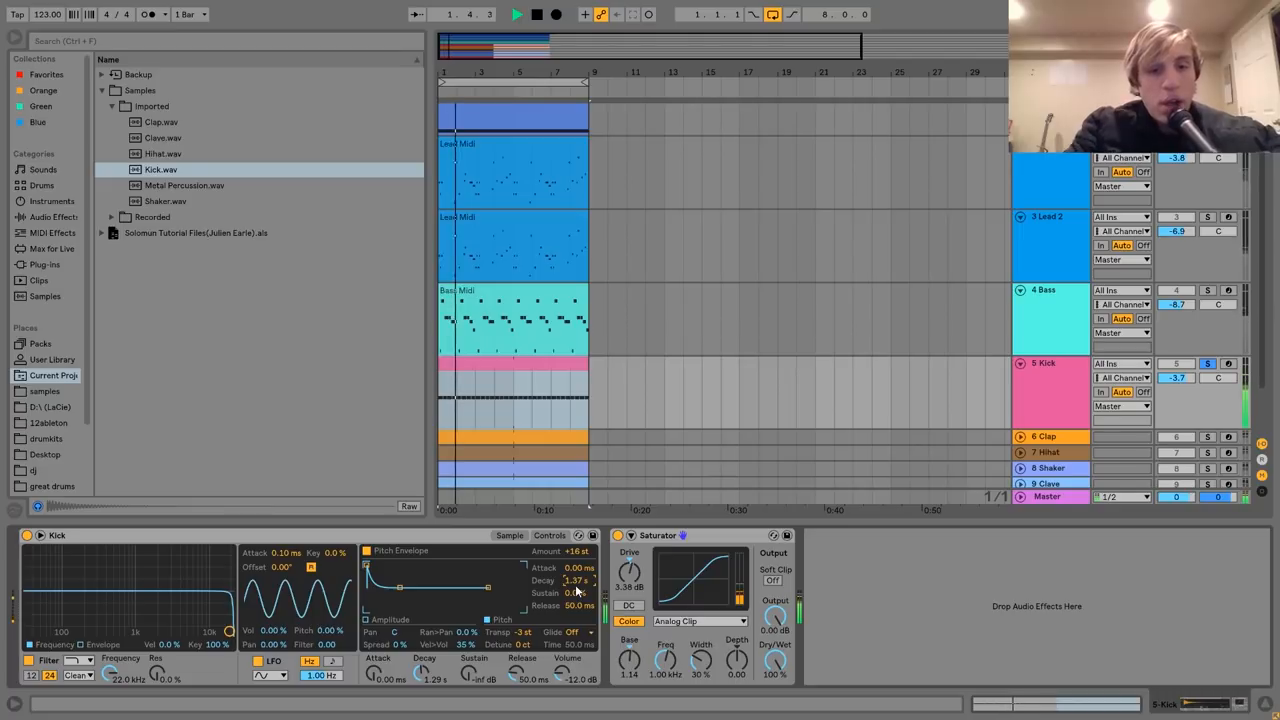
click(536, 14)
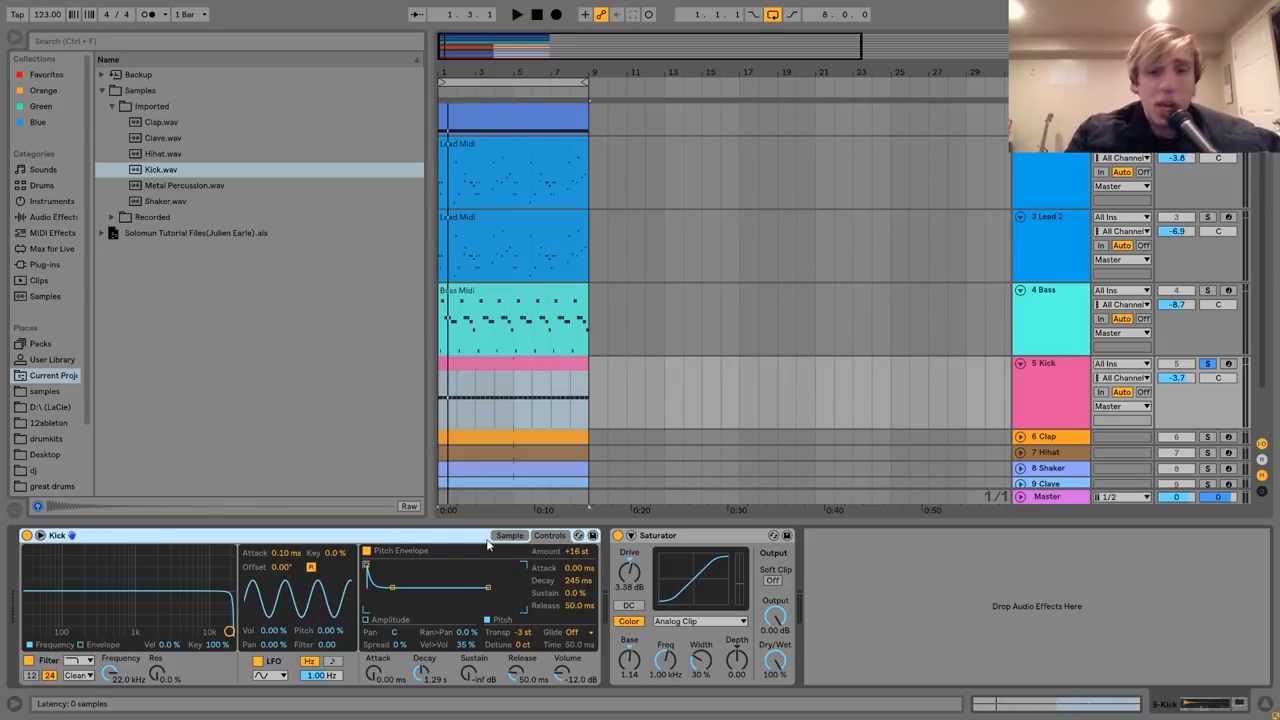
click(508, 536)
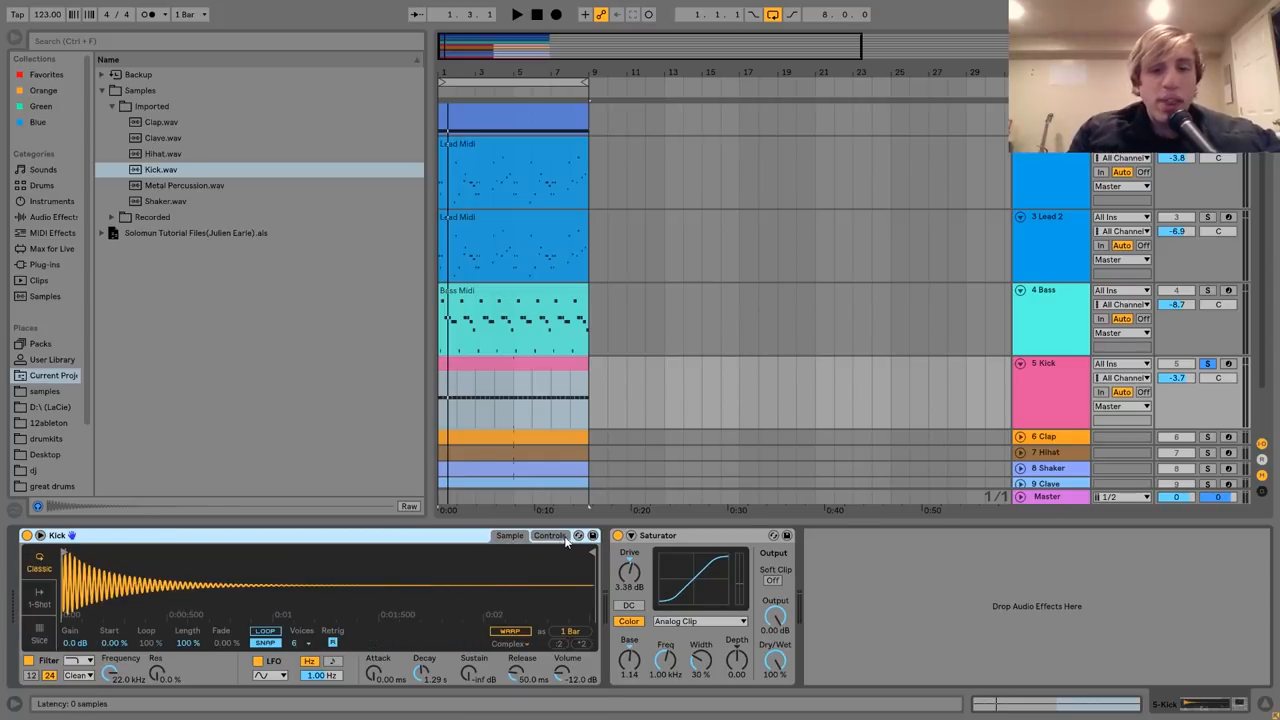
Select the Clap track to show its Clap sample in Simpler followed by a Reverb.
click(548, 536)
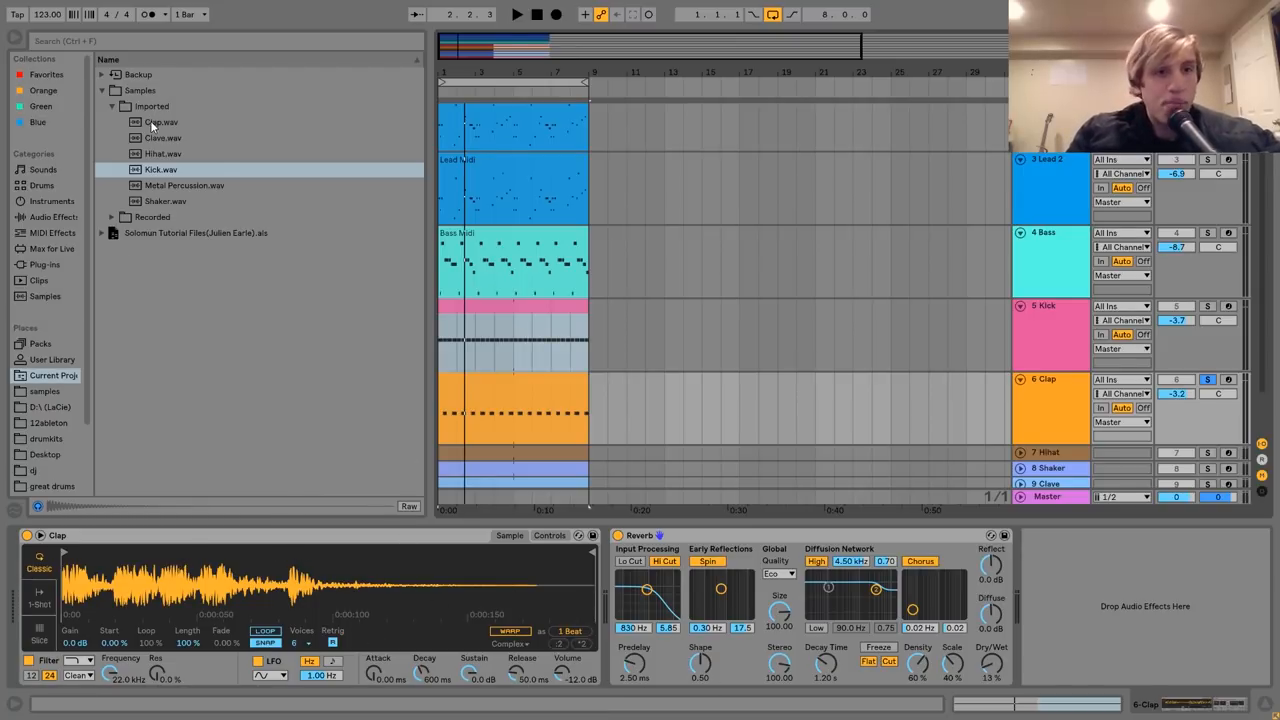
Locate Clap.wav among the imported samples in the browser.
click(160, 122)
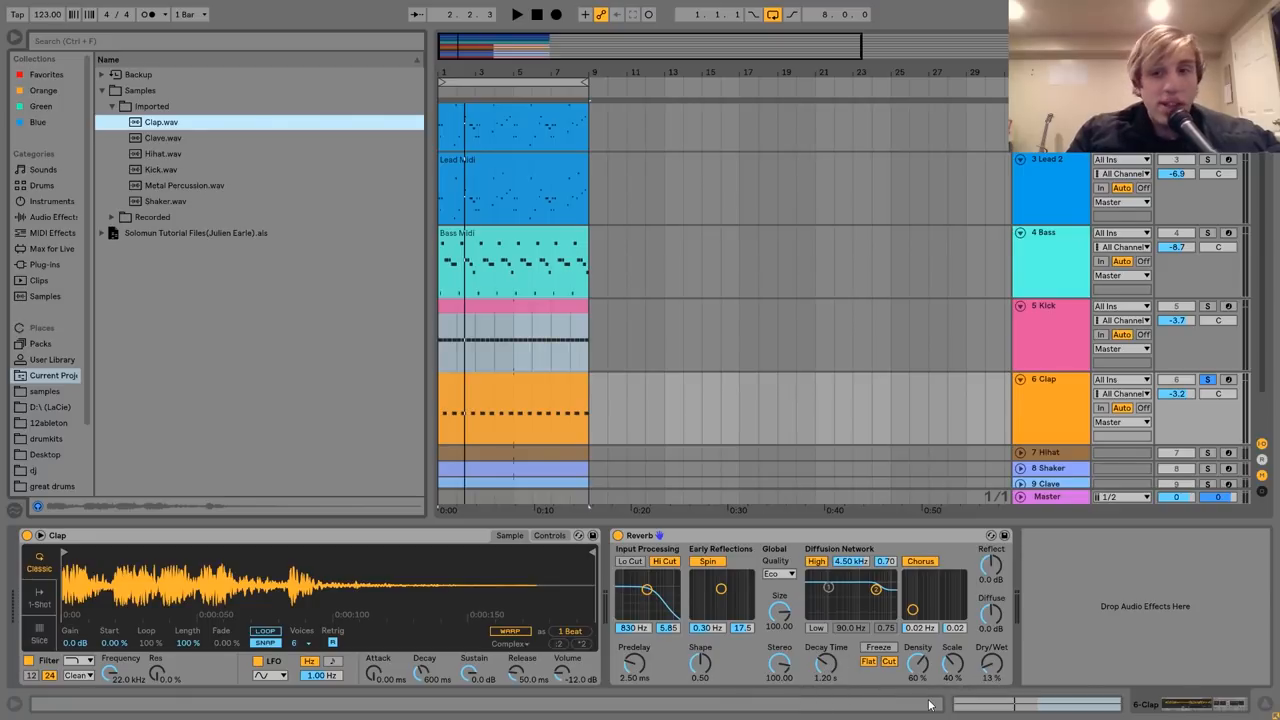
mouse_move(884, 696)
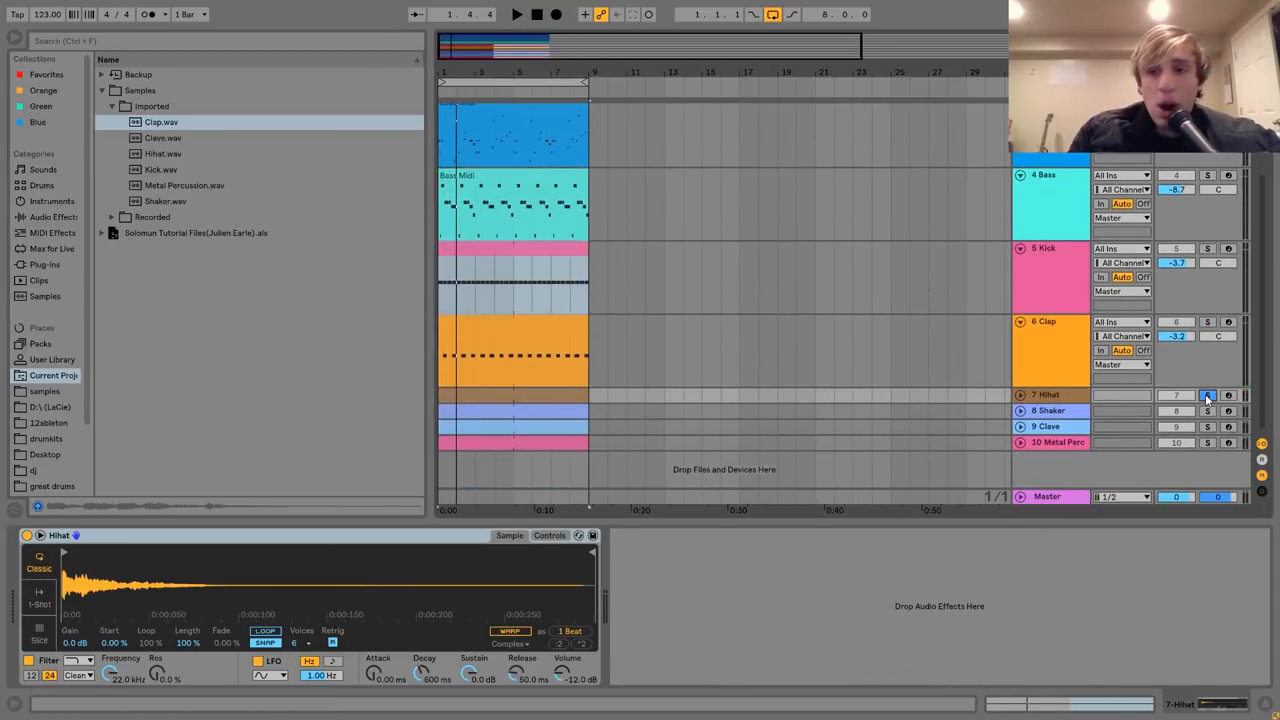
Show the Shaker track's Simpler device with its waveform and audition the arrangement.
click(1048, 410)
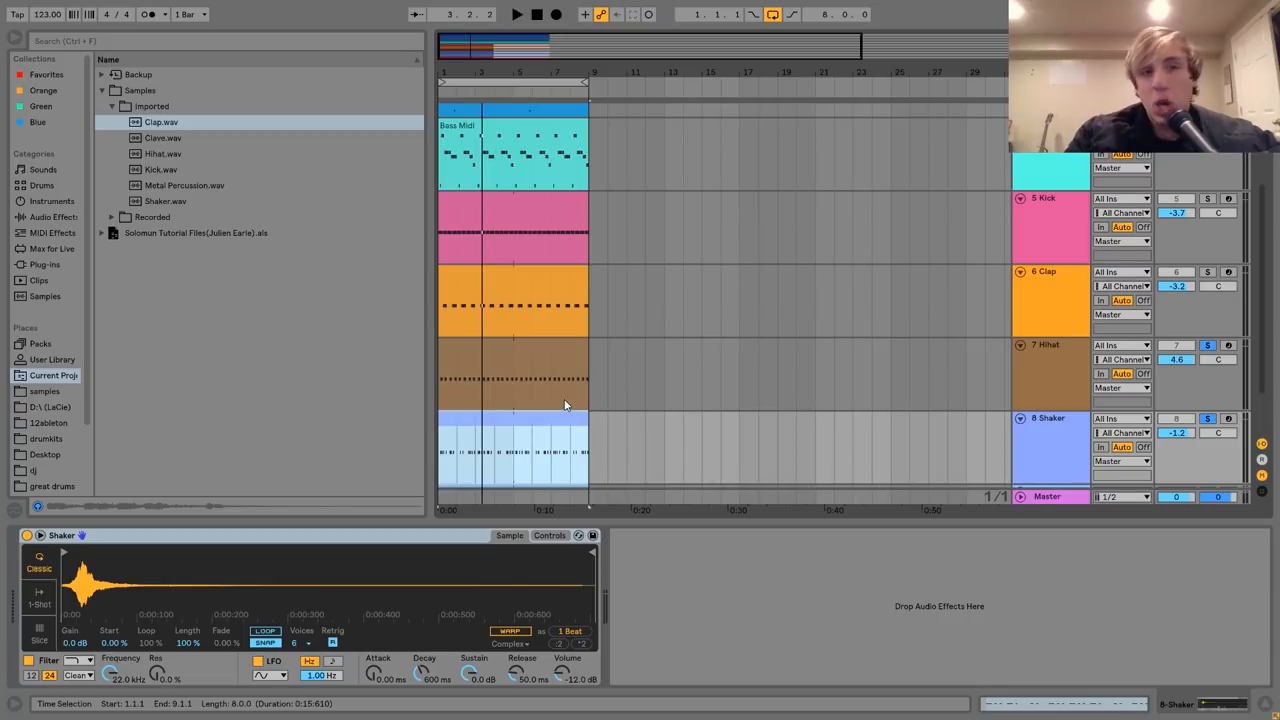
click(516, 14)
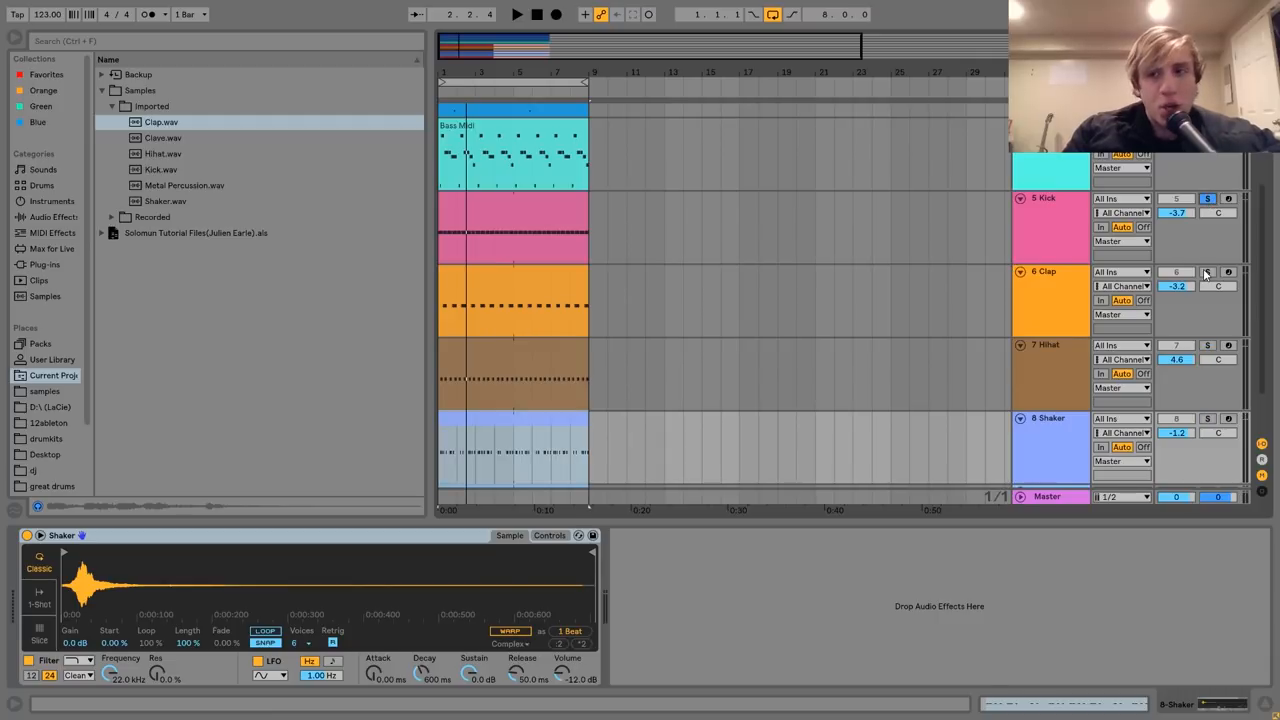
scroll(down, 3)
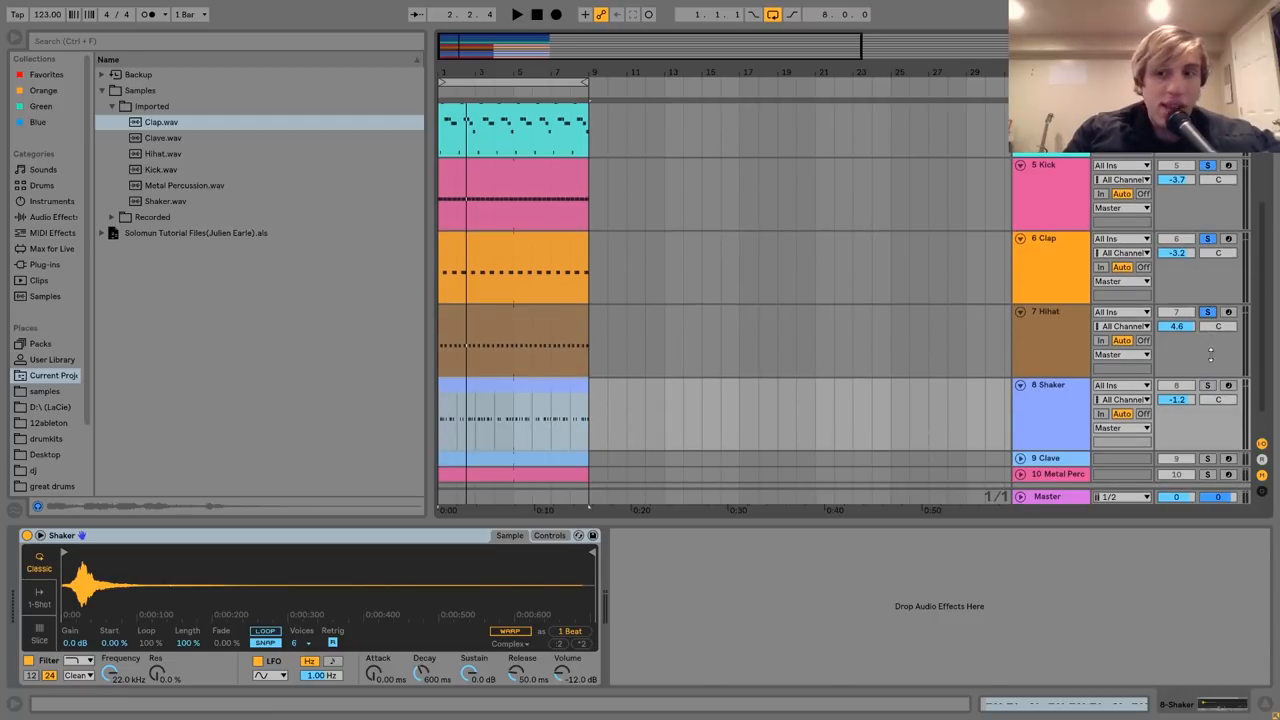
Scroll to the percussion tracks and show the Clave track's sampler.
scroll(down, 3)
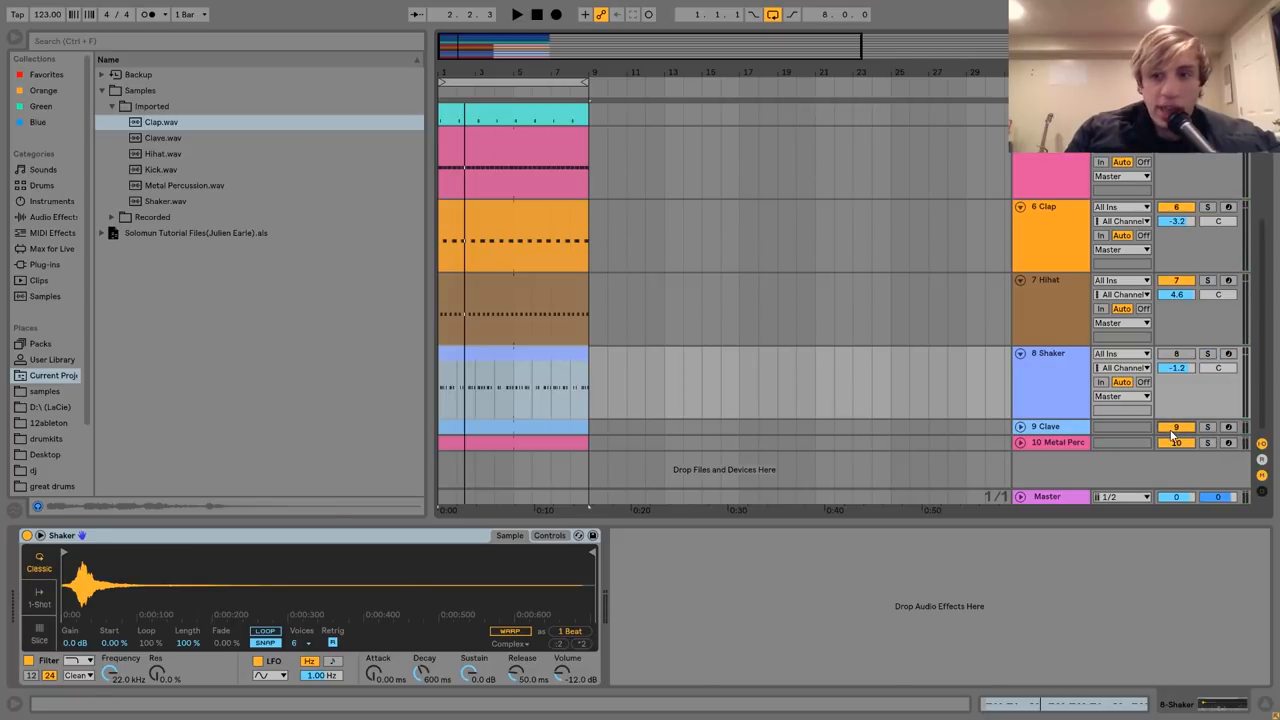
click(516, 14)
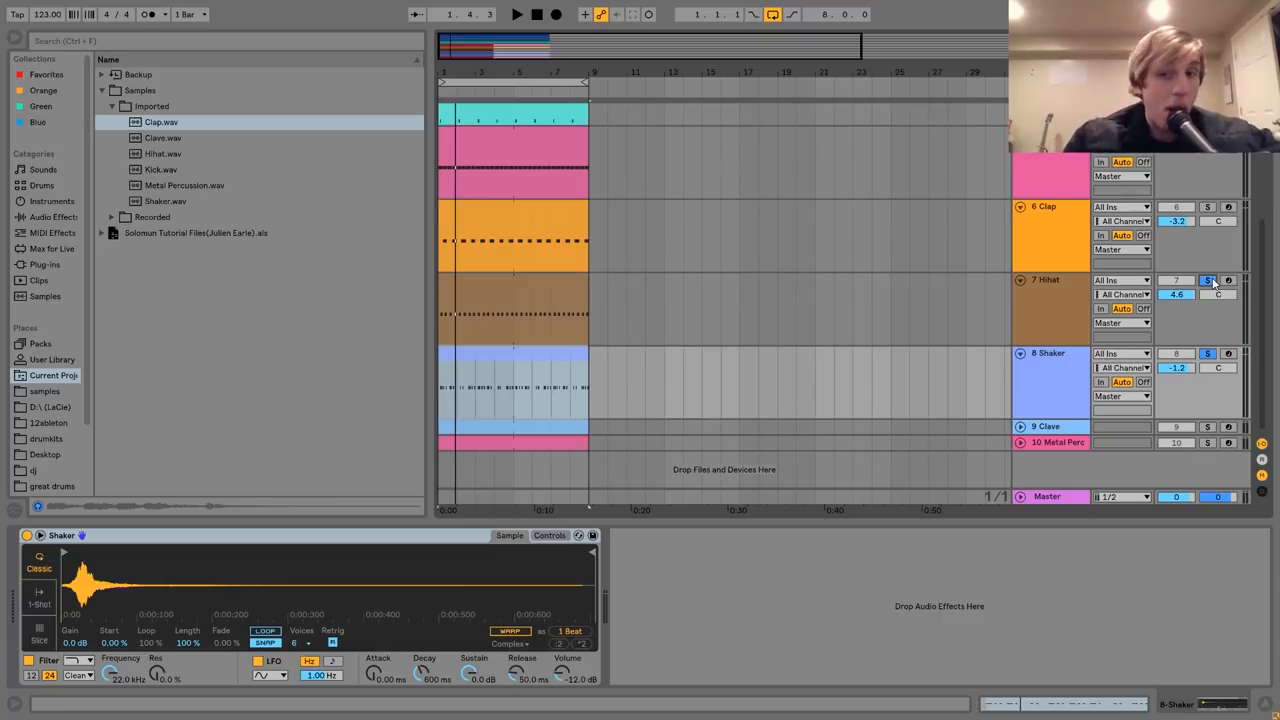
click(1048, 426)
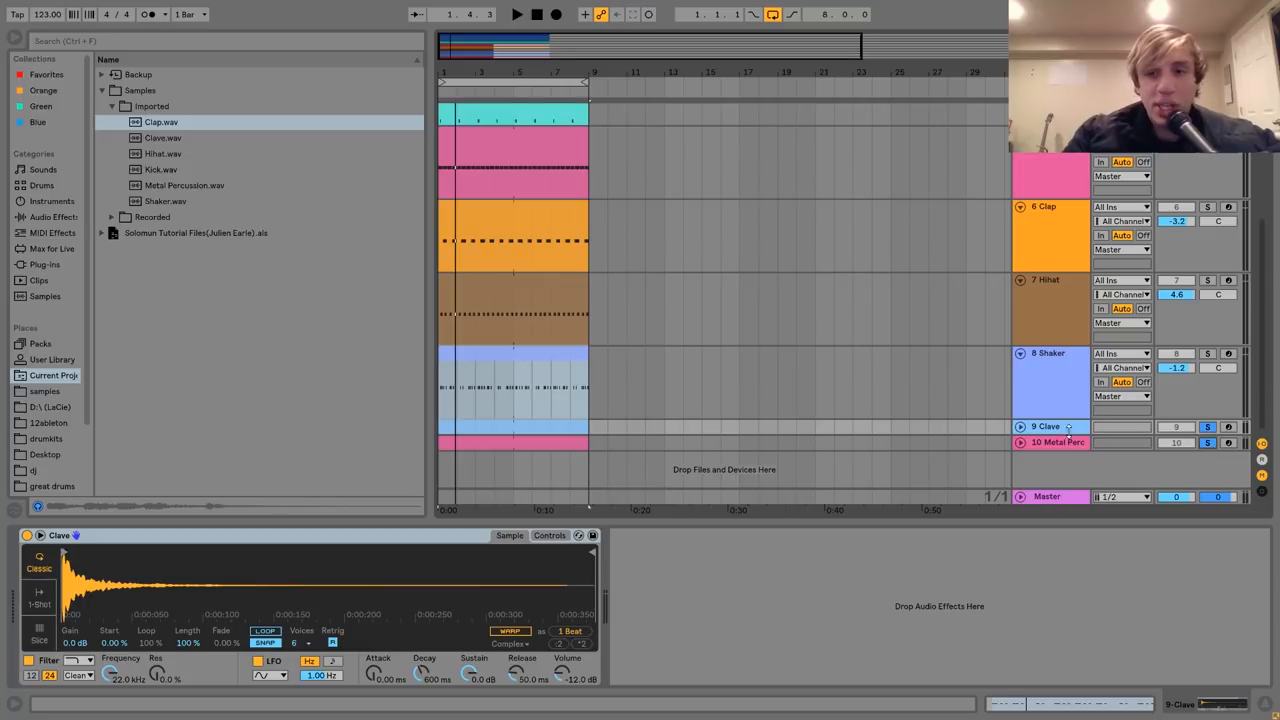
Show the Metal Percussion sampler and start the arrangement playing.
click(1056, 442)
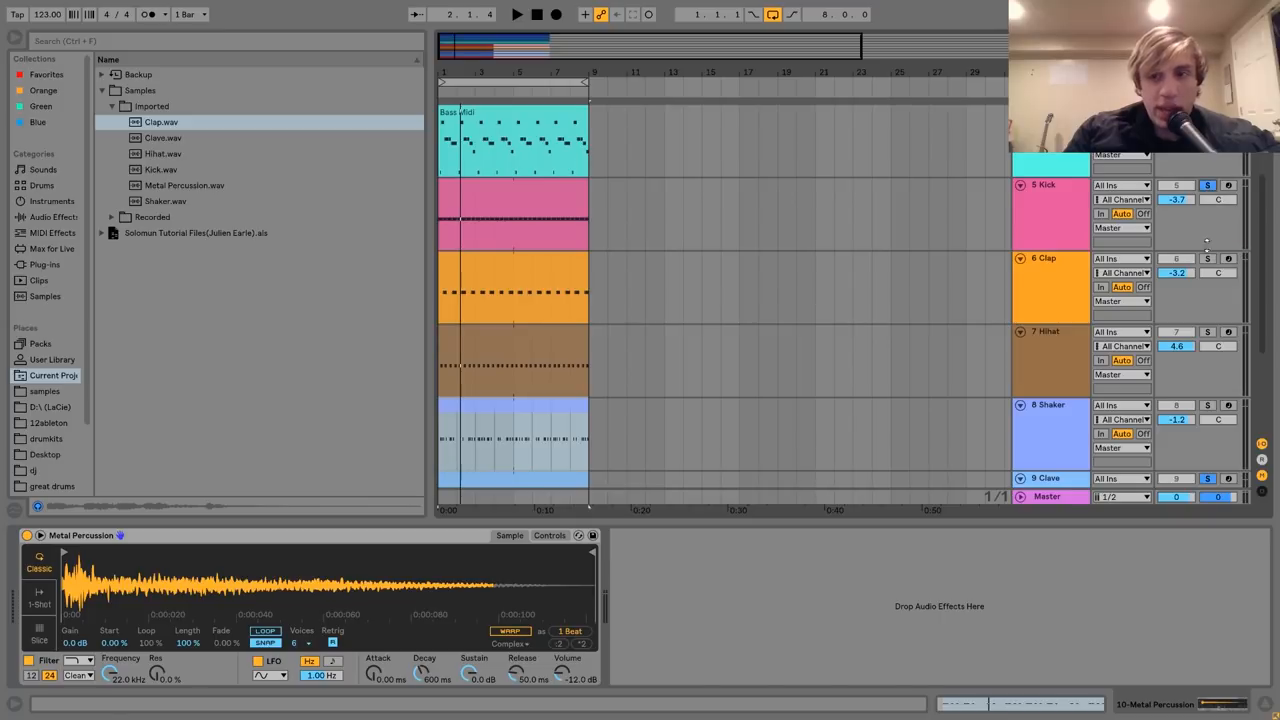
click(516, 14)
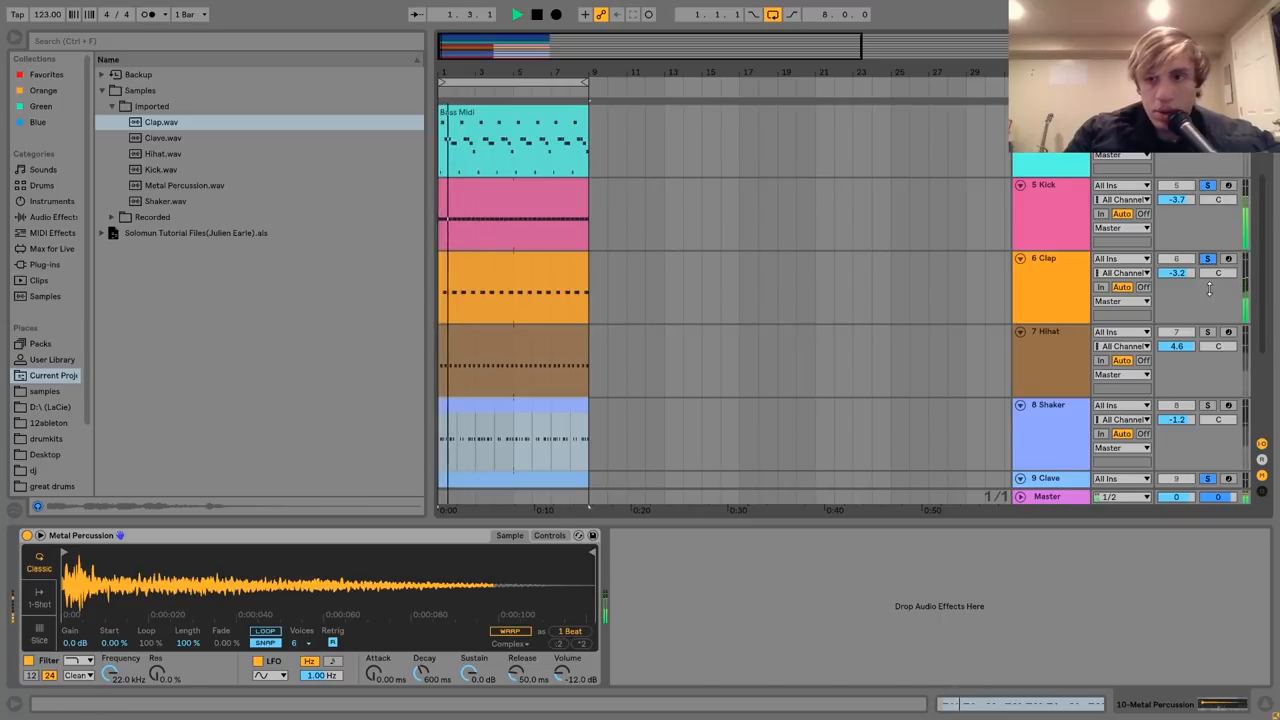